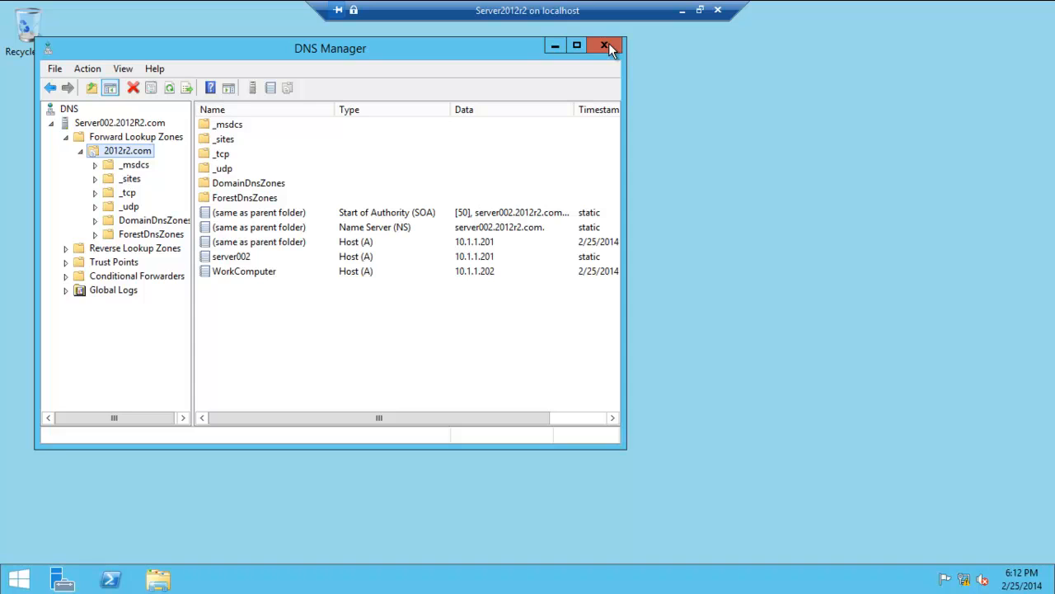
- Close DNS Manager and launch Active Directory Users and Computers from Administrative Tools
{"action": "left_click", "coordinate": [605, 45]}
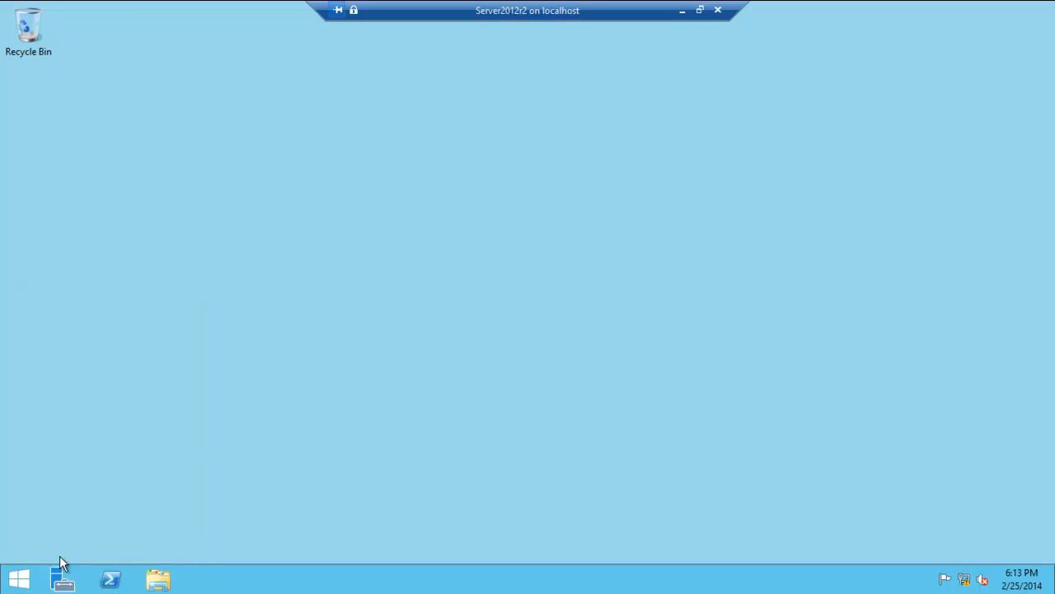
{"action": "left_click", "coordinate": [19, 578]}
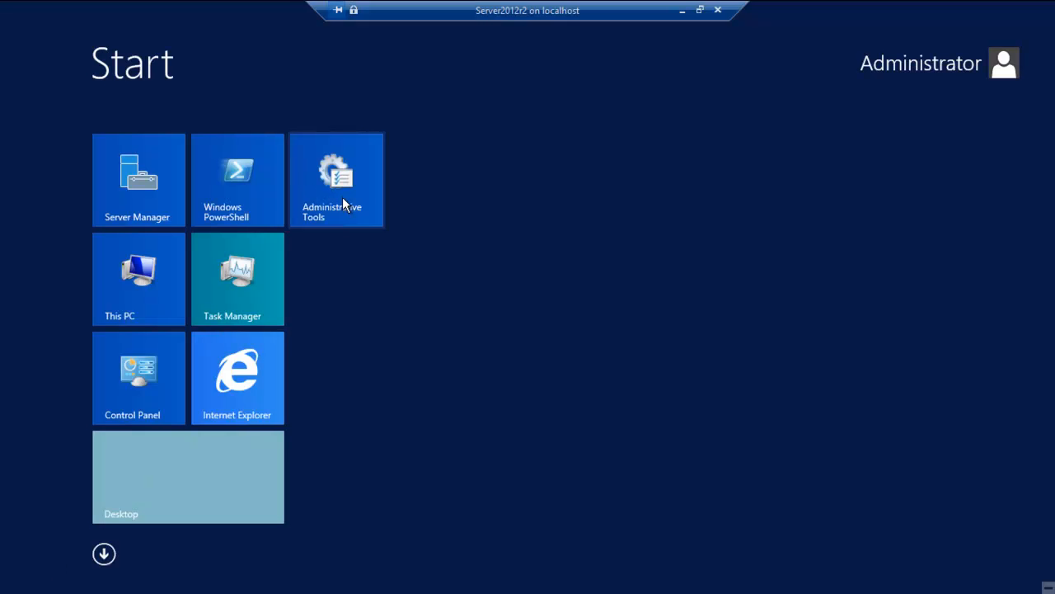
{"action": "left_click", "coordinate": [187, 476]}
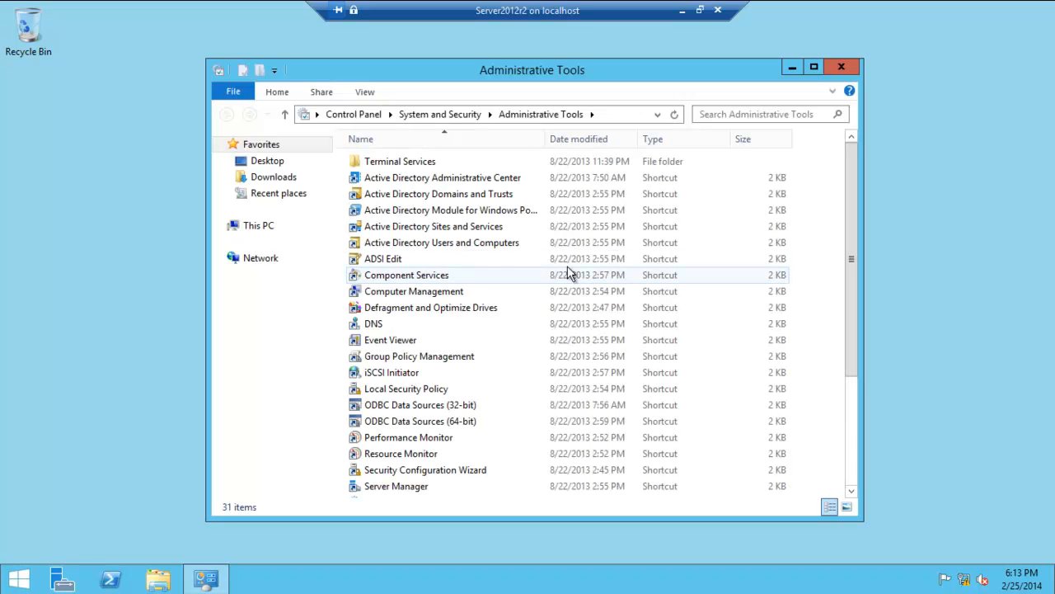
{"action": "left_click", "coordinate": [443, 242]}
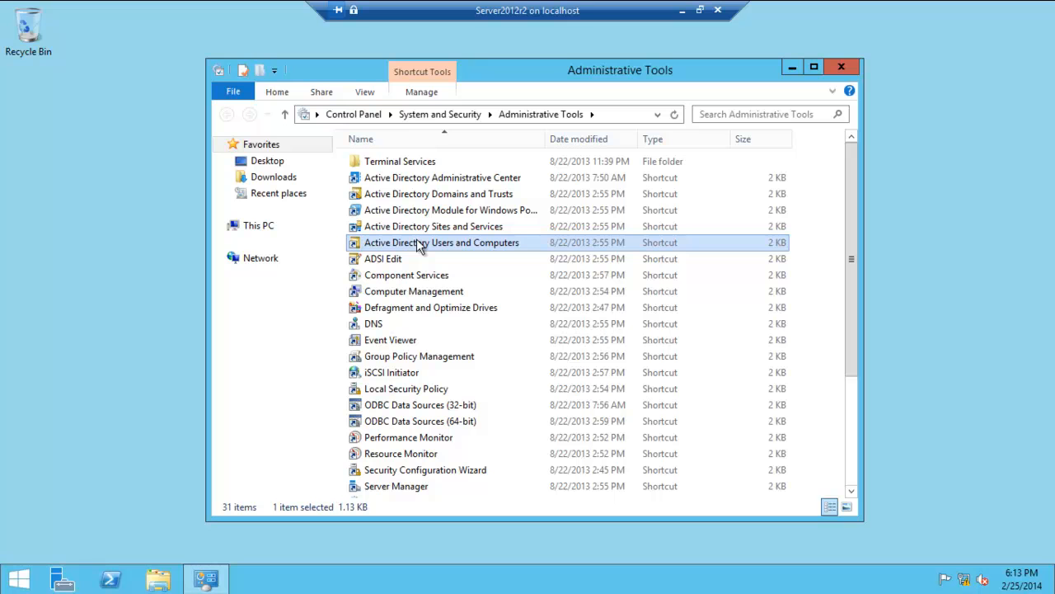
{"action": "mouse_move", "coordinate": [437, 252]}
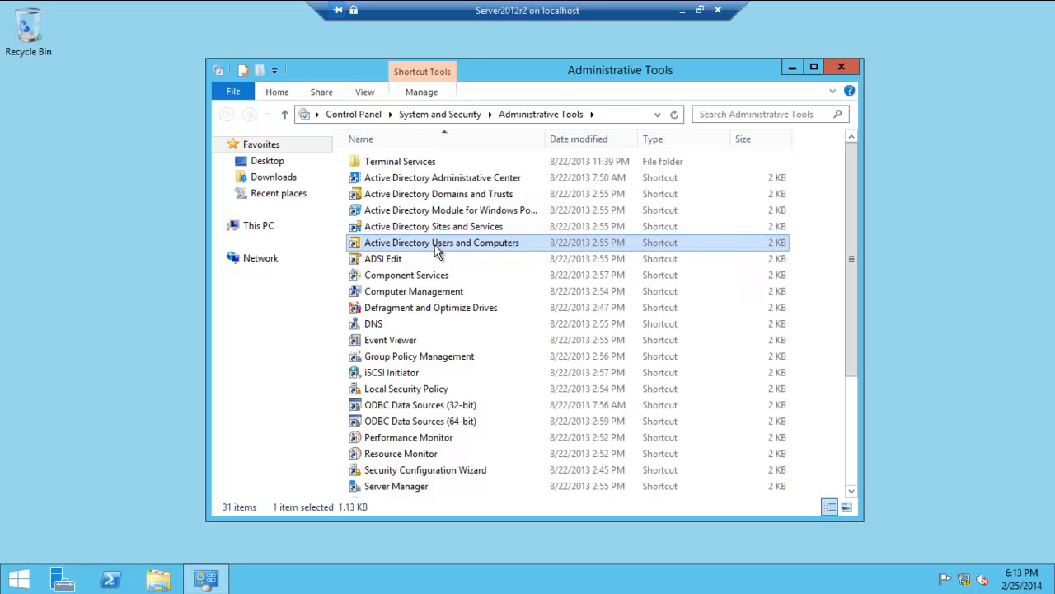
{"action": "mouse_move", "coordinate": [842, 66]}
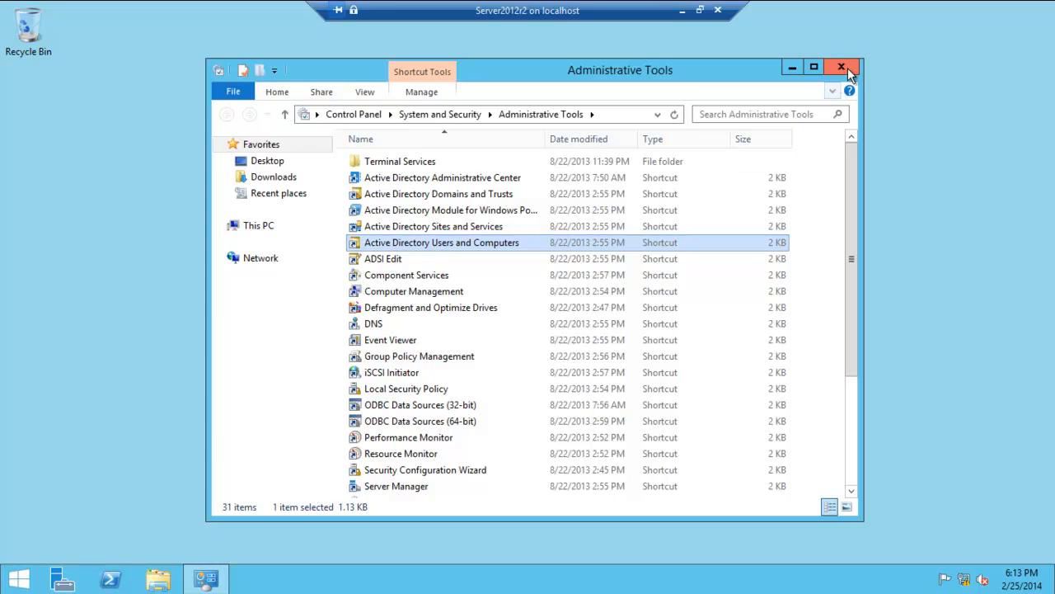
- Close the Administrative Tools folder and select 2012R2.com to list its containers
{"action": "left_click", "coordinate": [842, 67]}
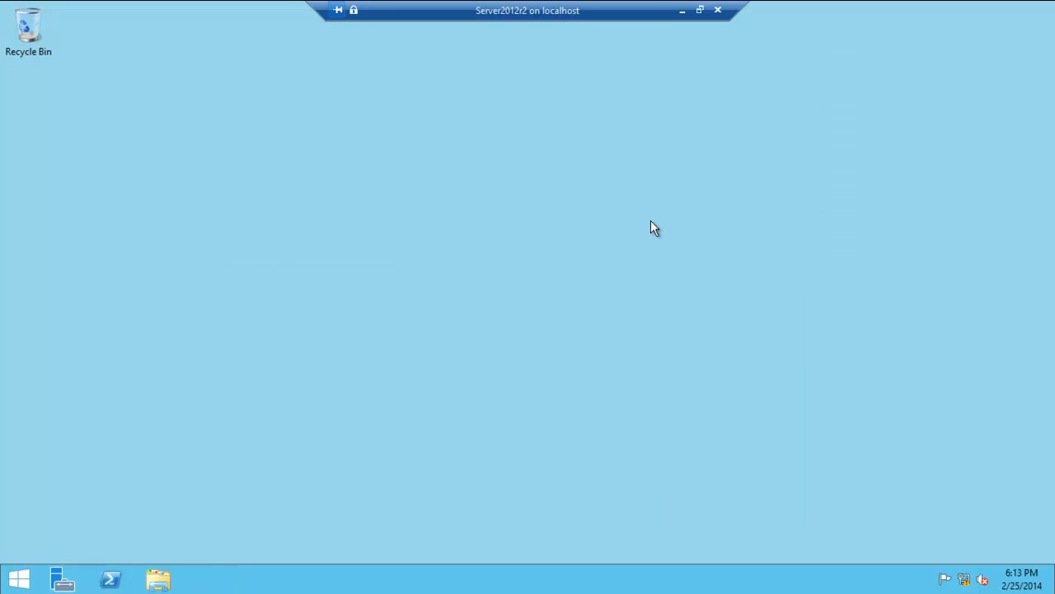
{"action": "mouse_move", "coordinate": [589, 275]}
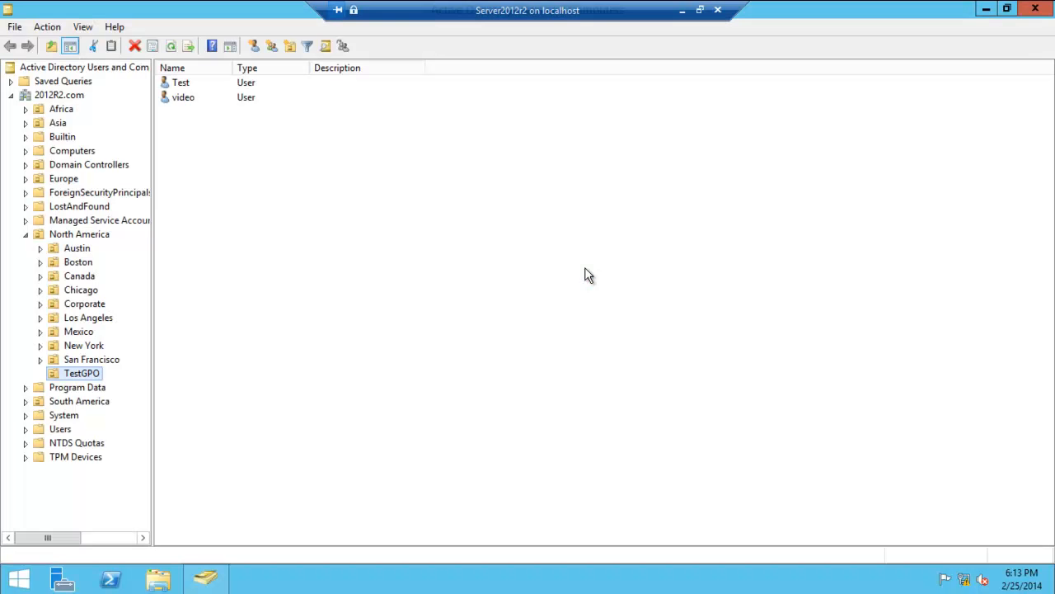
{"action": "mouse_move", "coordinate": [417, 315]}
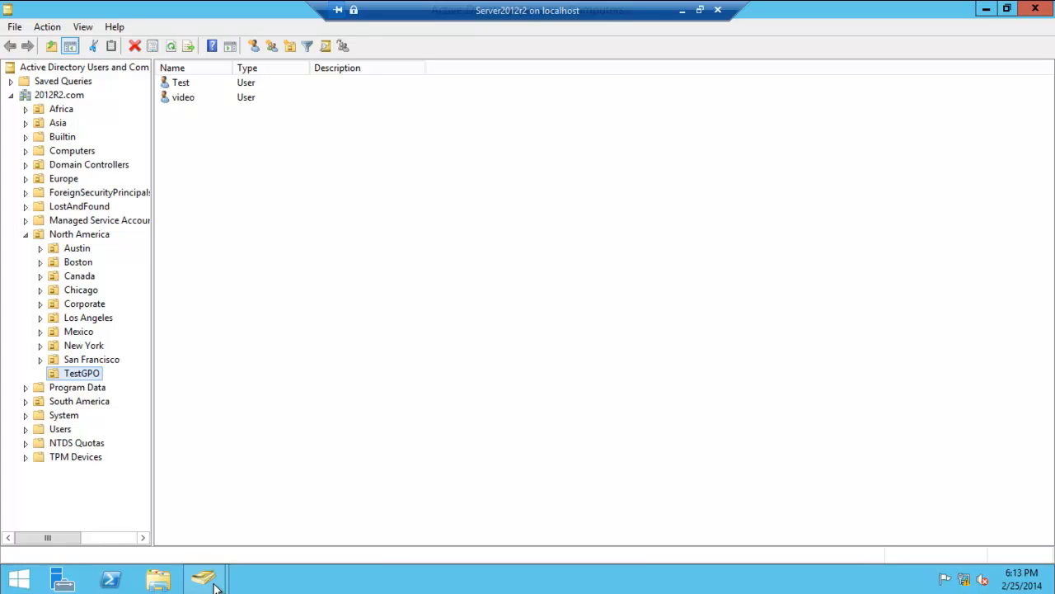
{"action": "mouse_move", "coordinate": [205, 577]}
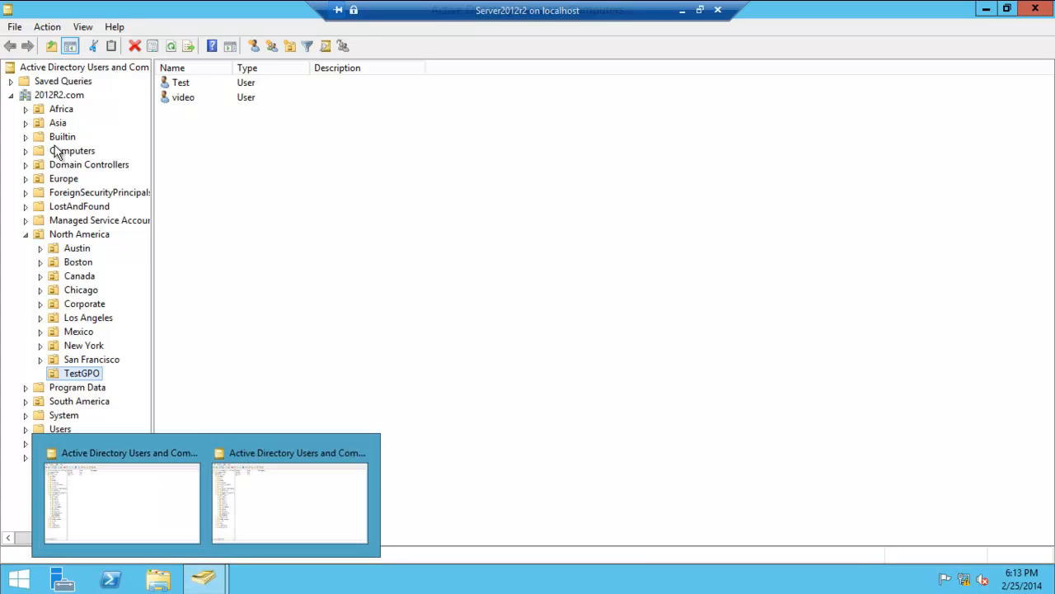
{"action": "mouse_move", "coordinate": [12, 205]}
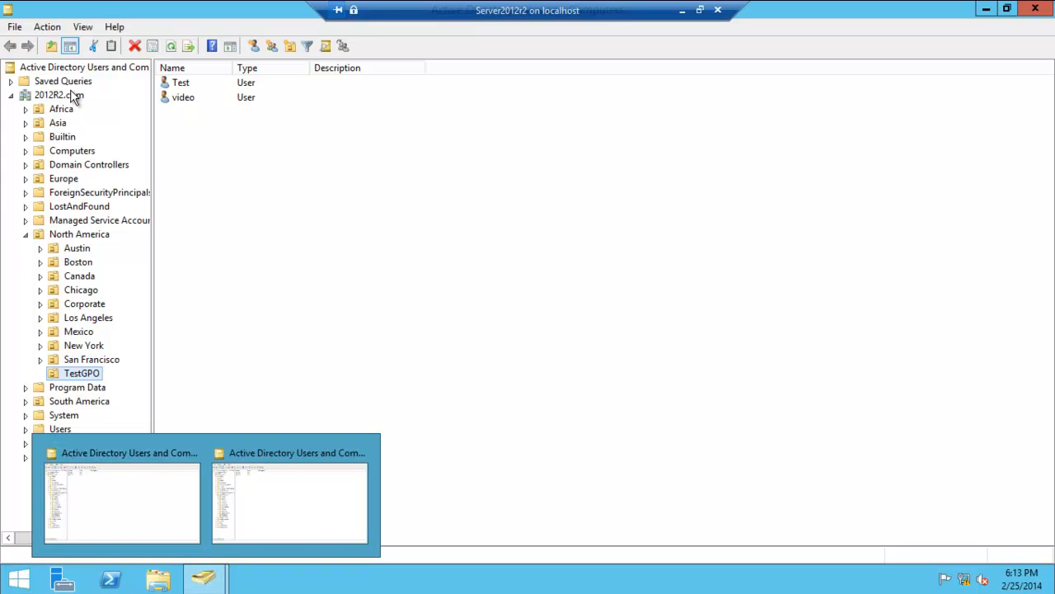
{"action": "left_click", "coordinate": [58, 95]}
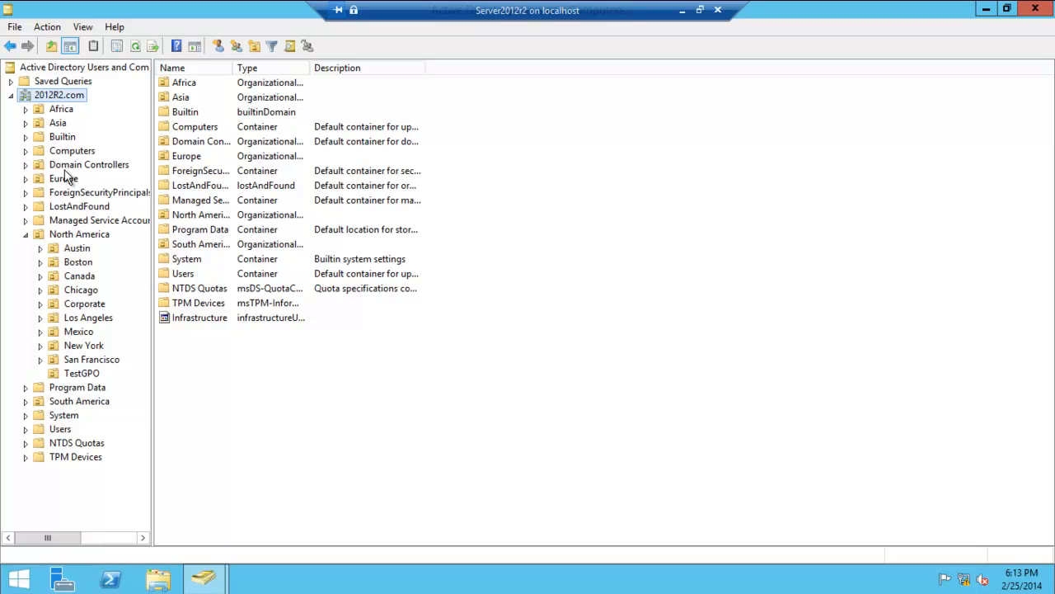
{"action": "mouse_move", "coordinate": [126, 146]}
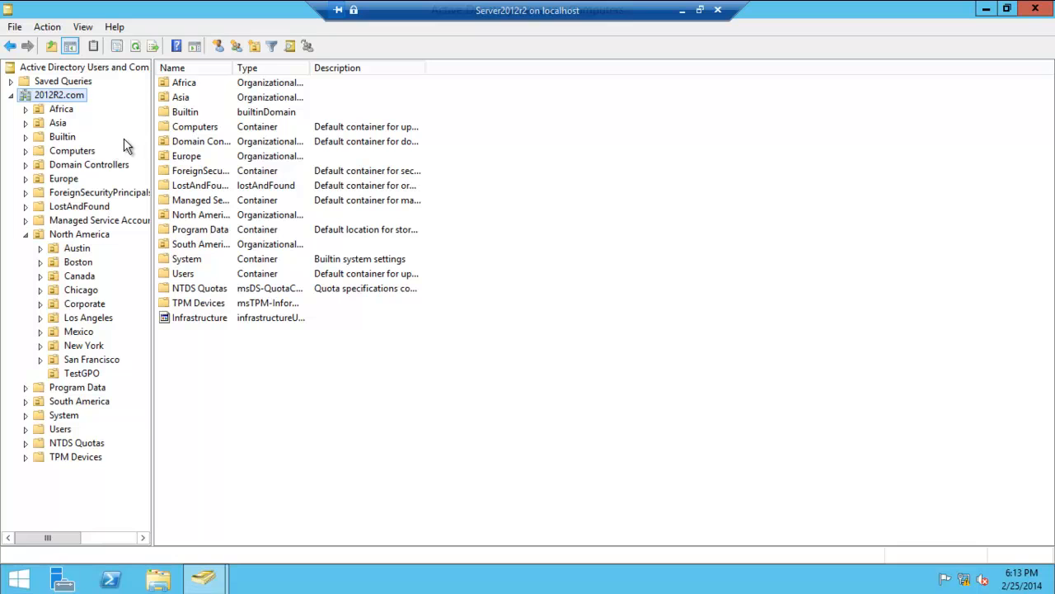
{"action": "mouse_move", "coordinate": [86, 169]}
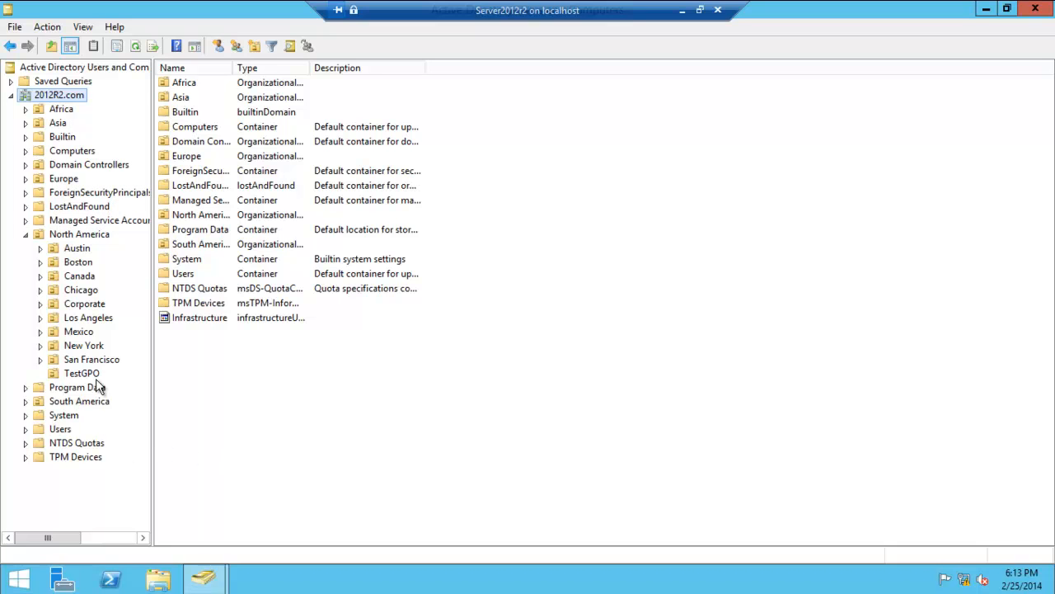
{"action": "mouse_move", "coordinate": [87, 441]}
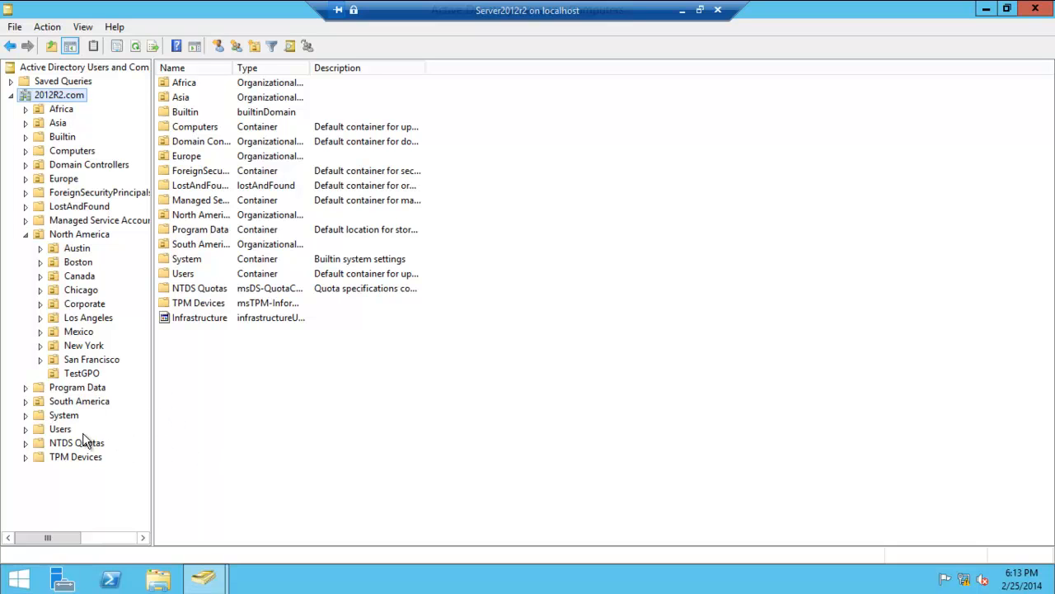
{"action": "mouse_move", "coordinate": [99, 455]}
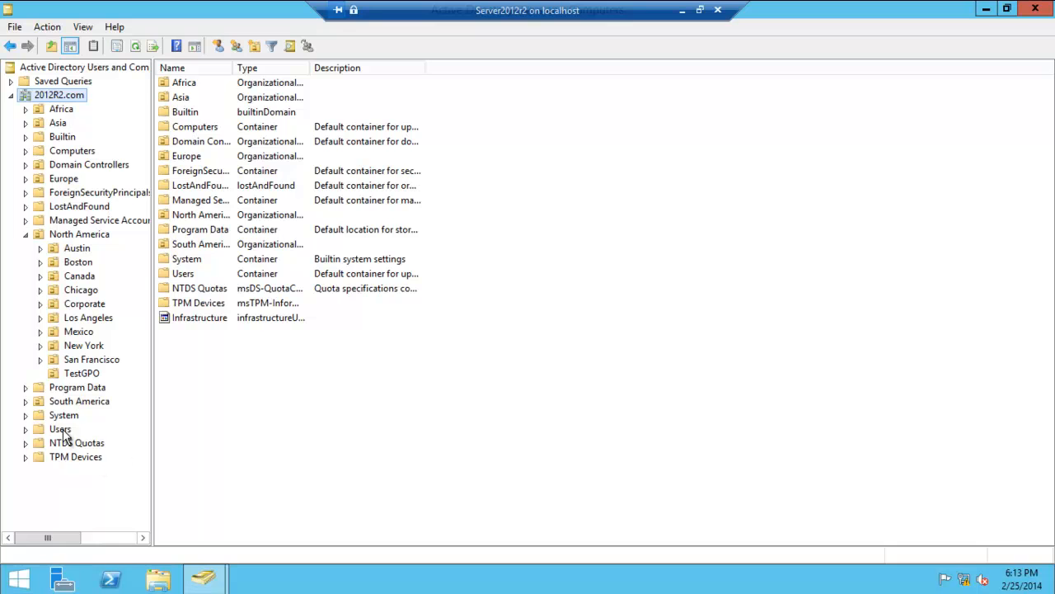
{"action": "left_click", "coordinate": [61, 429]}
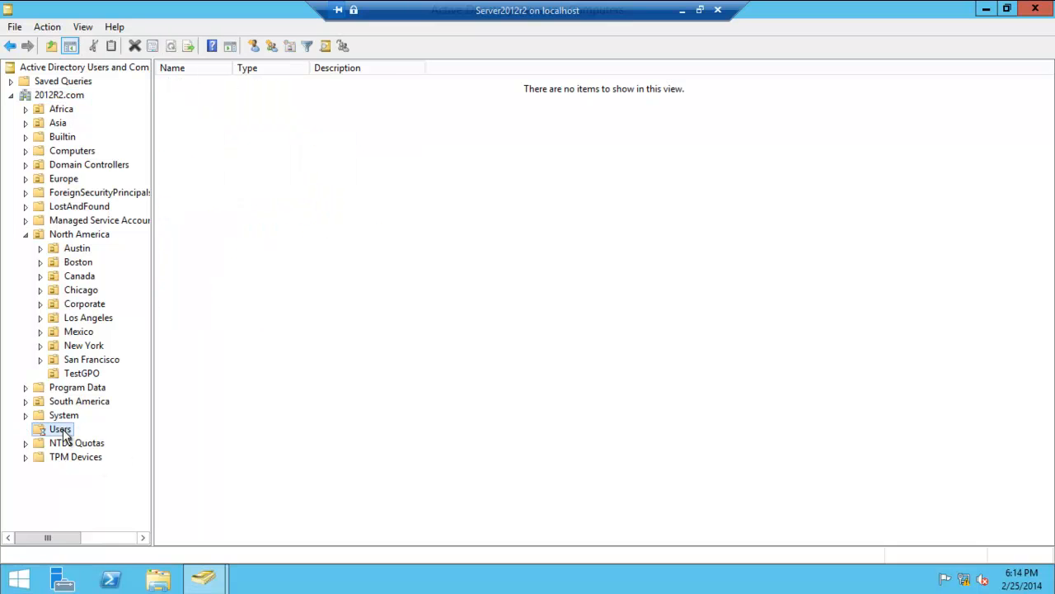
{"action": "left_click", "coordinate": [59, 429]}
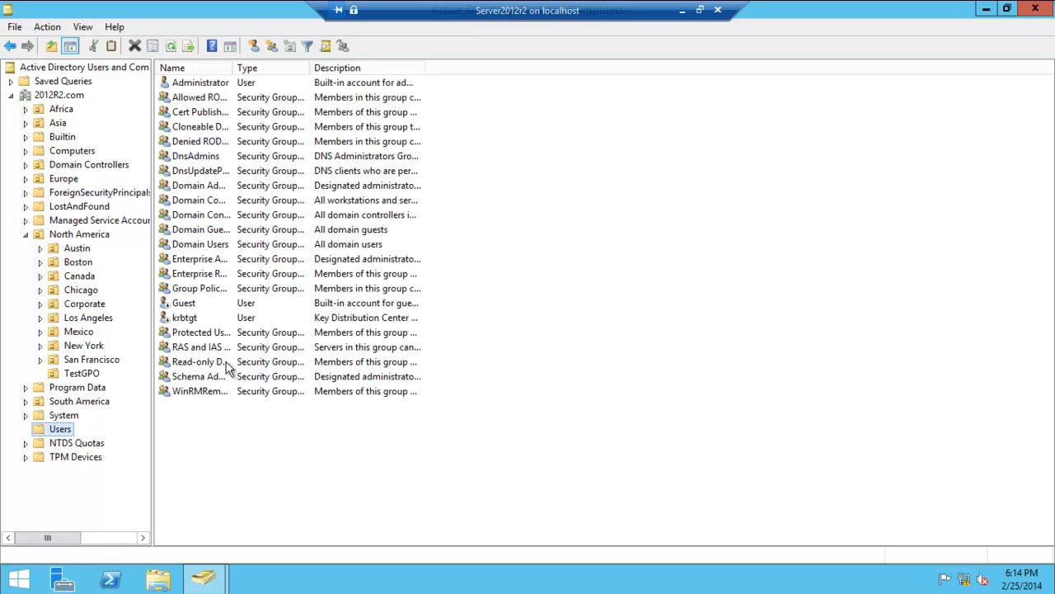
{"action": "left_click", "coordinate": [62, 136]}
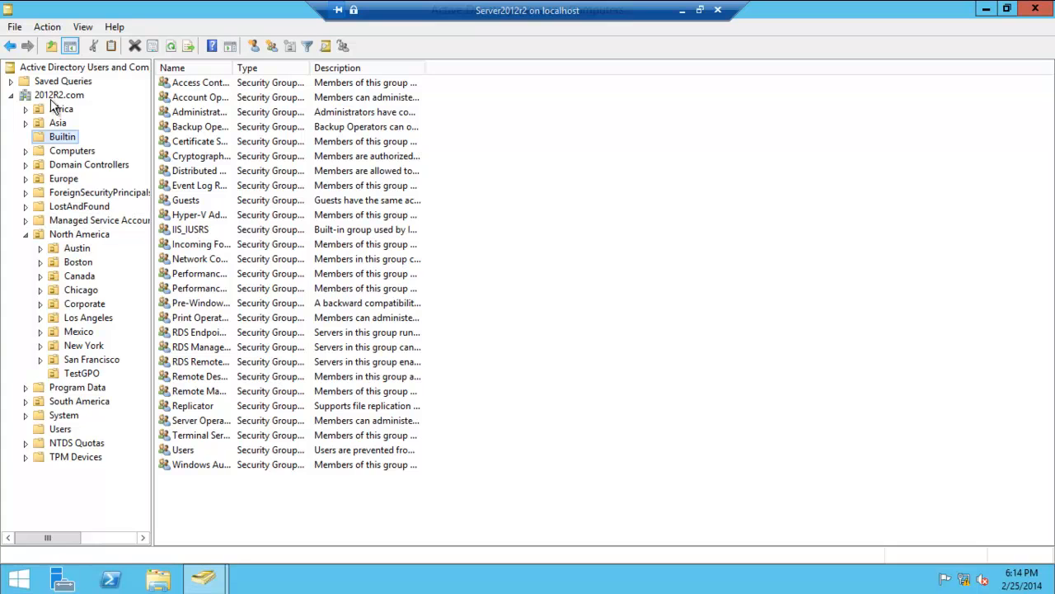
{"action": "left_click", "coordinate": [58, 95]}
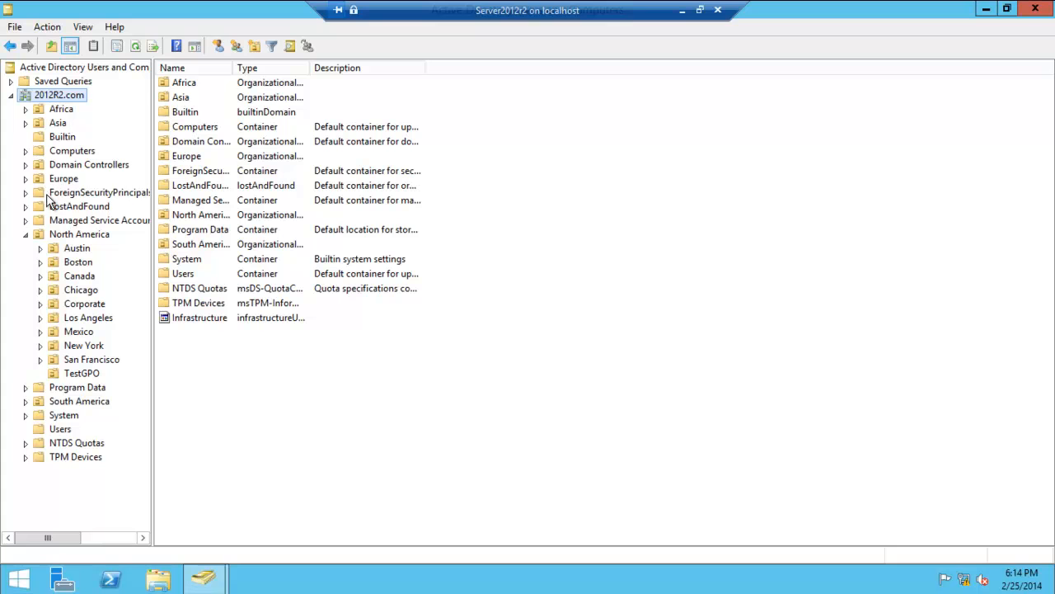
{"action": "left_click", "coordinate": [59, 95]}
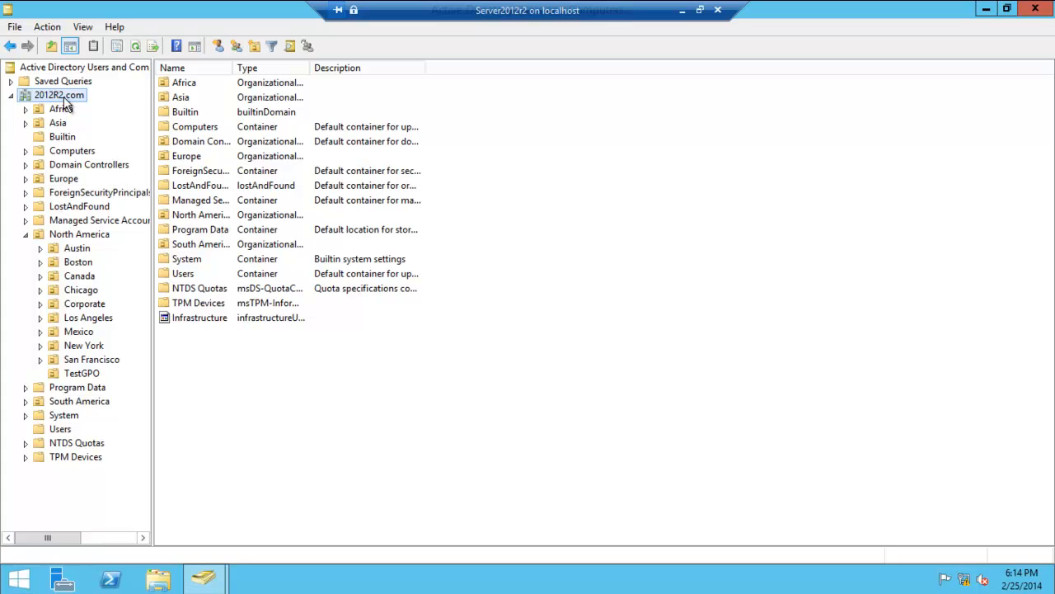
- Add an organizational unit named 'Test' at the root of 2012R2.com
{"action": "right_click", "coordinate": [57, 95]}
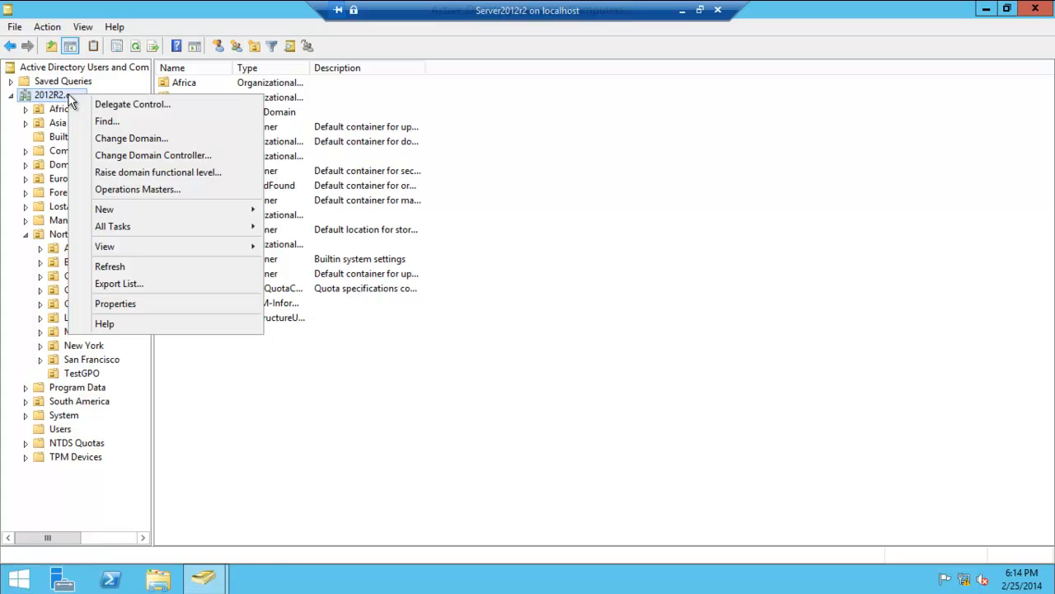
{"action": "mouse_move", "coordinate": [166, 155]}
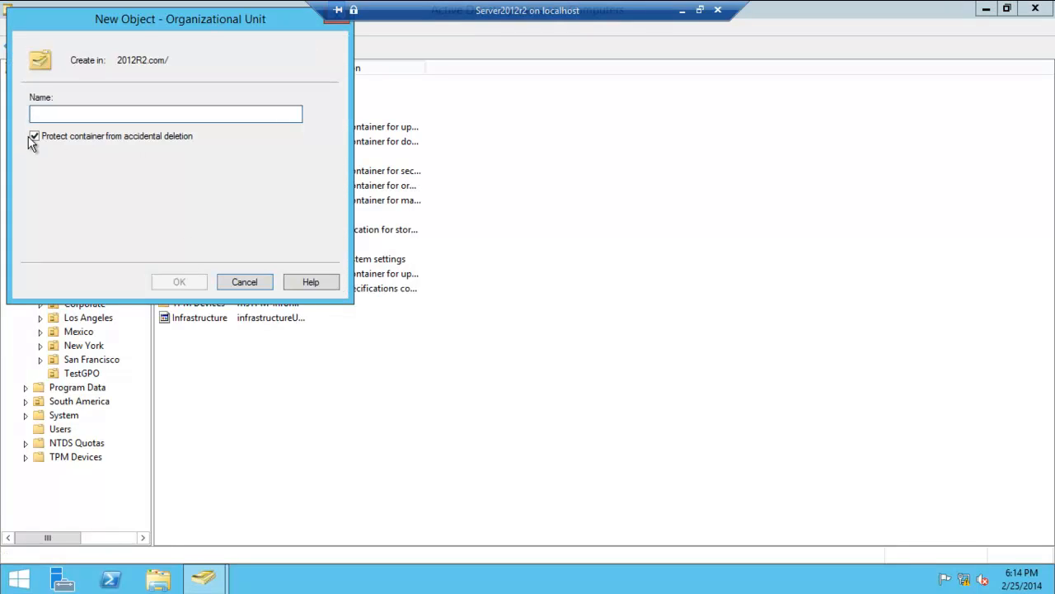
{"action": "mouse_move", "coordinate": [84, 346]}
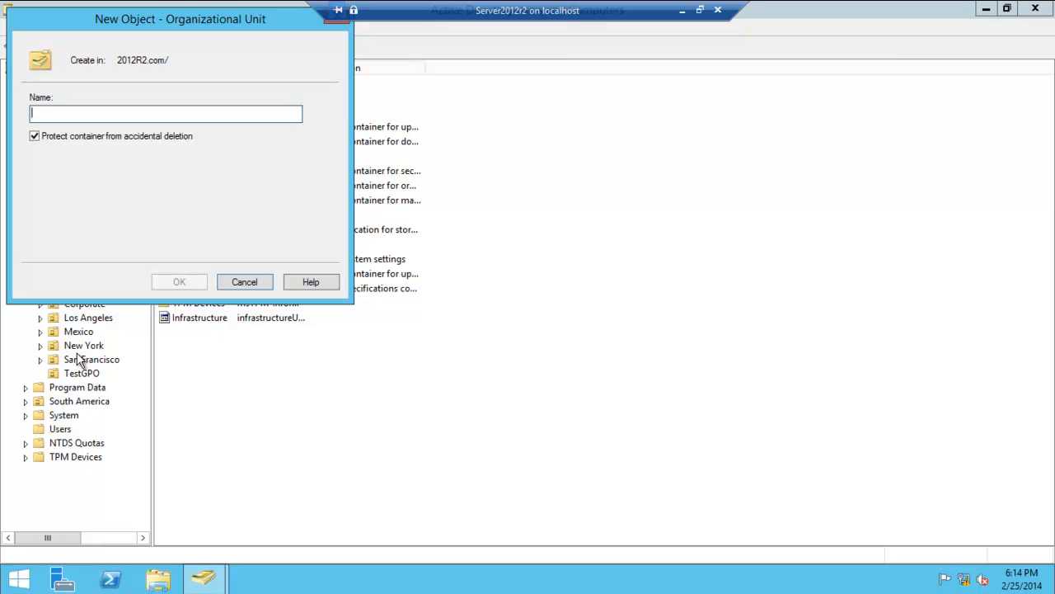
{"action": "mouse_move", "coordinate": [6, 204]}
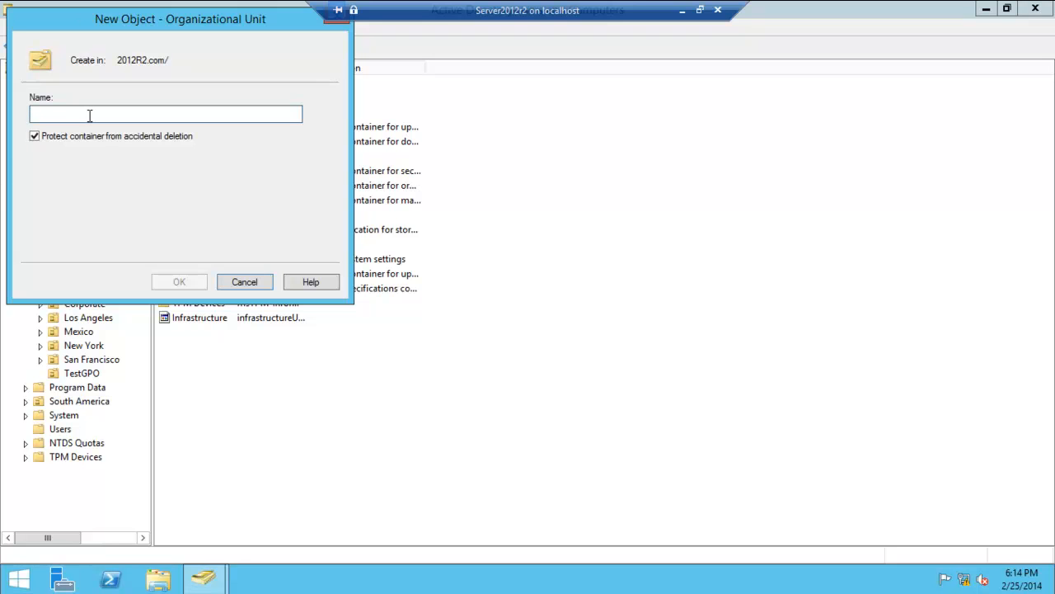
{"action": "type", "text": "Test"}
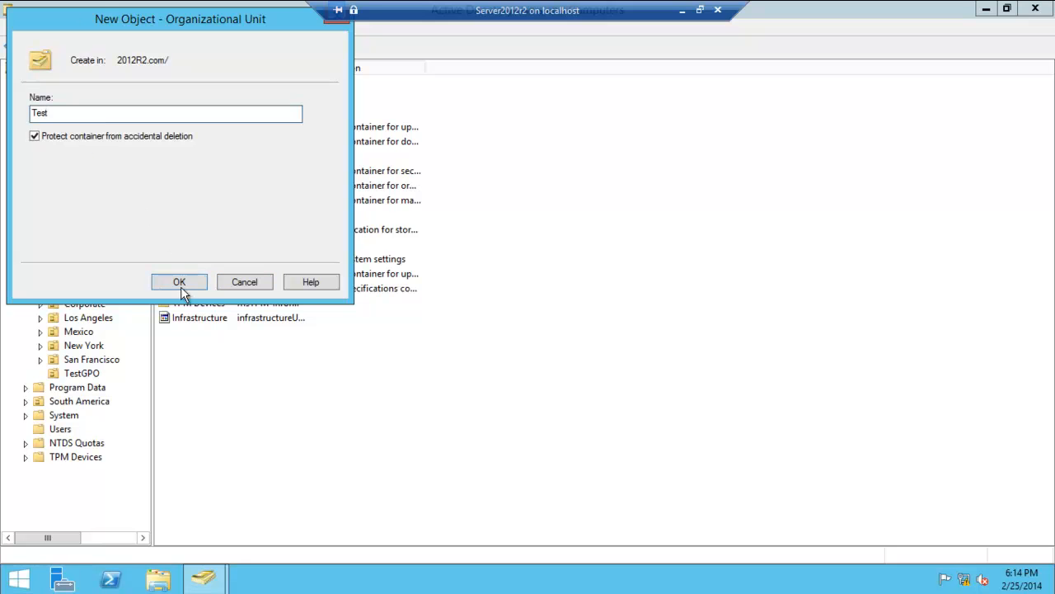
{"action": "left_click", "coordinate": [178, 281]}
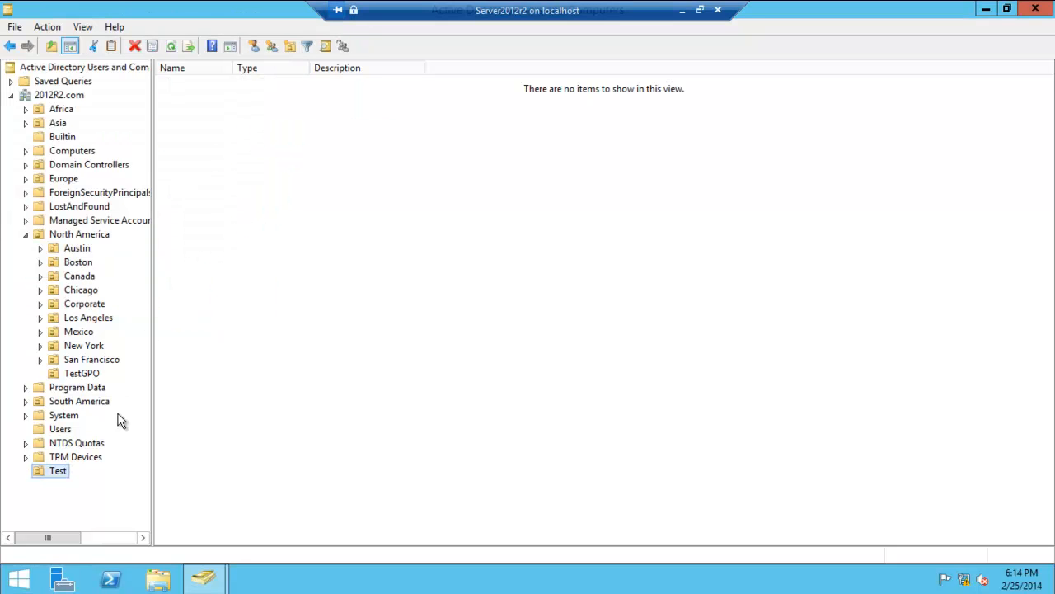
- Create the 'Baby Test' OU inside Test and select it in the tree
{"action": "right_click", "coordinate": [57, 470]}
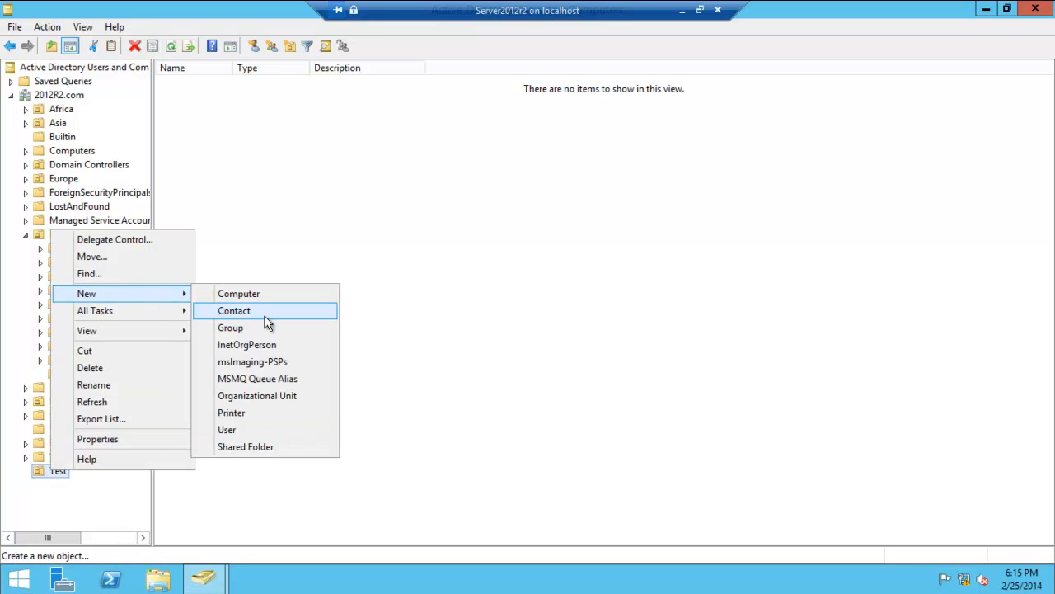
{"action": "mouse_move", "coordinate": [257, 377]}
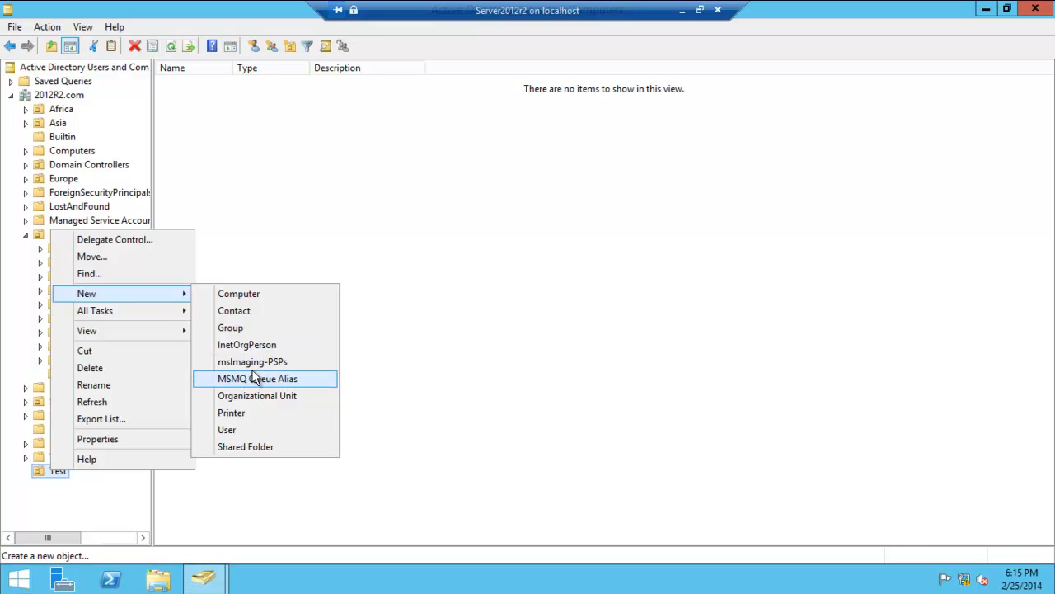
{"action": "left_click", "coordinate": [257, 395]}
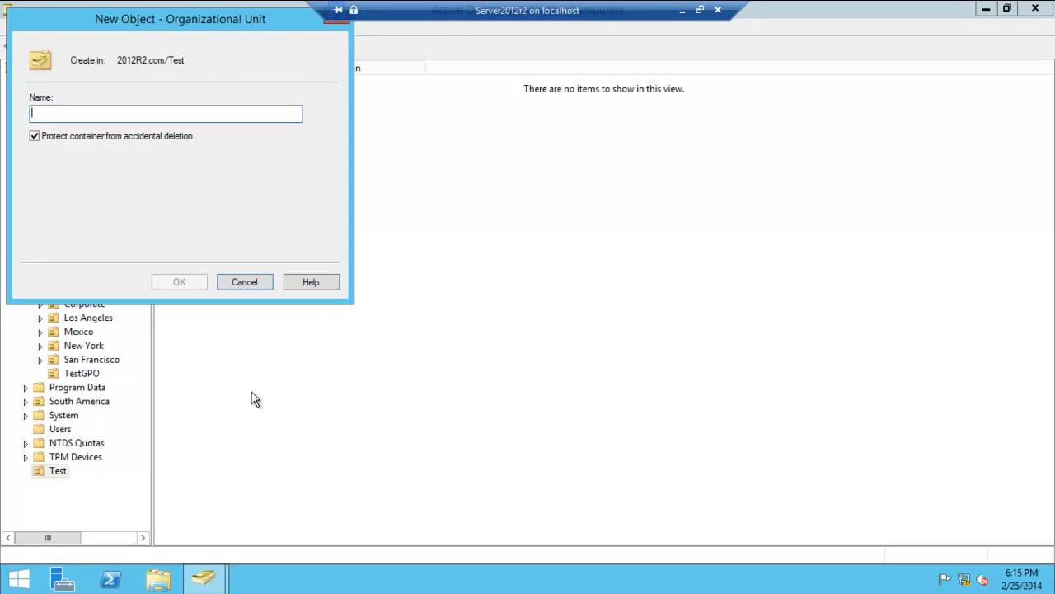
{"action": "type", "text": "Baby Test"}
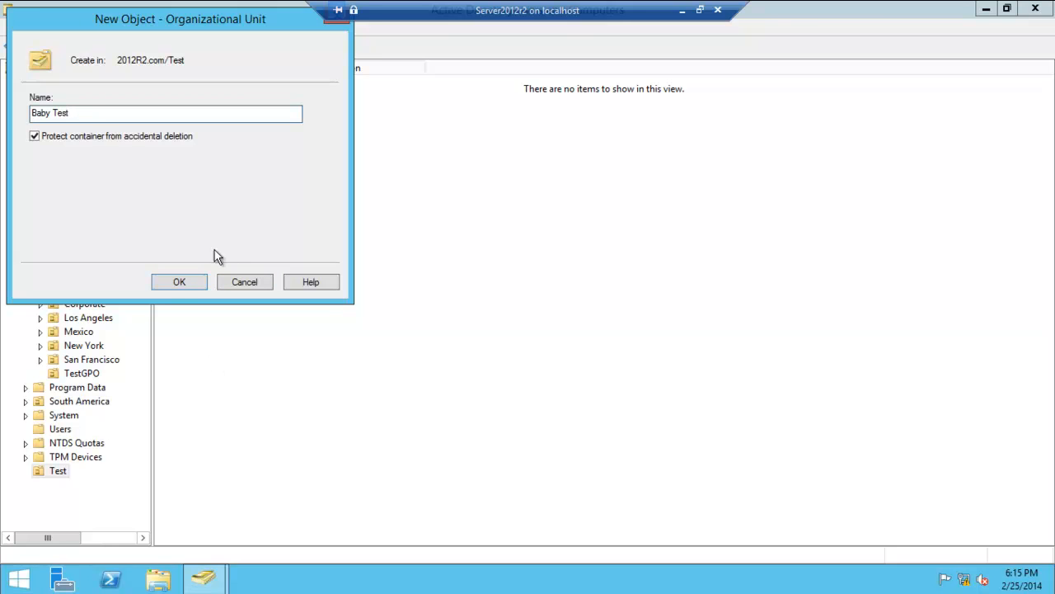
{"action": "left_click", "coordinate": [179, 281]}
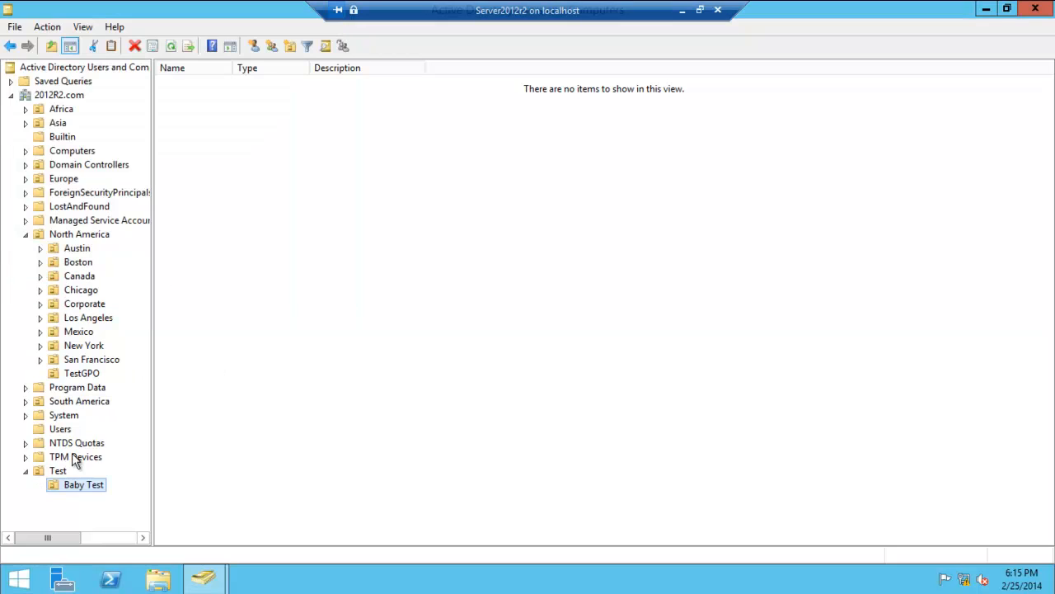
{"action": "left_click", "coordinate": [58, 470]}
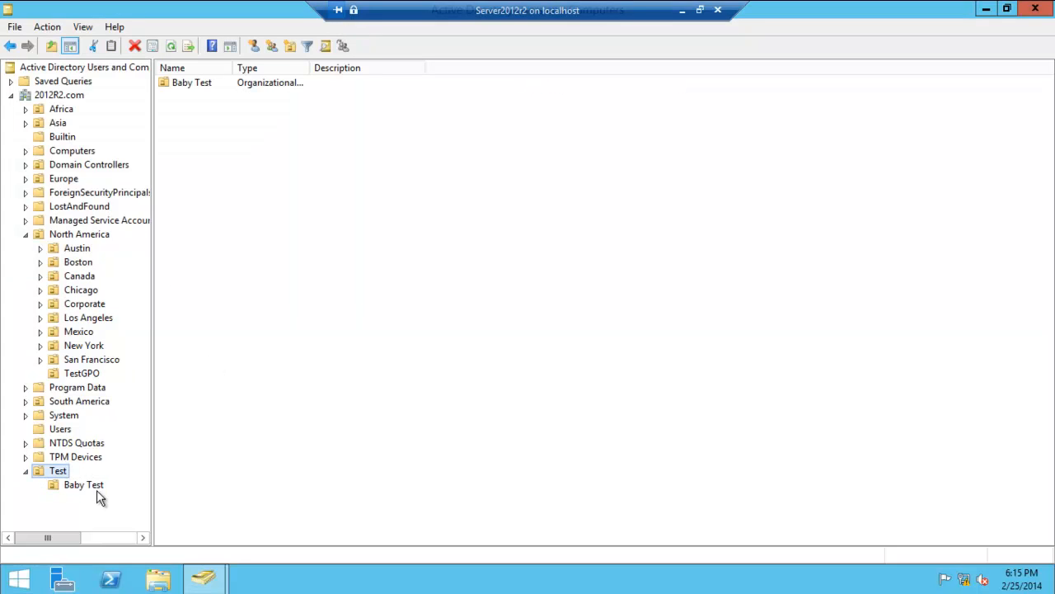
{"action": "left_click", "coordinate": [83, 484]}
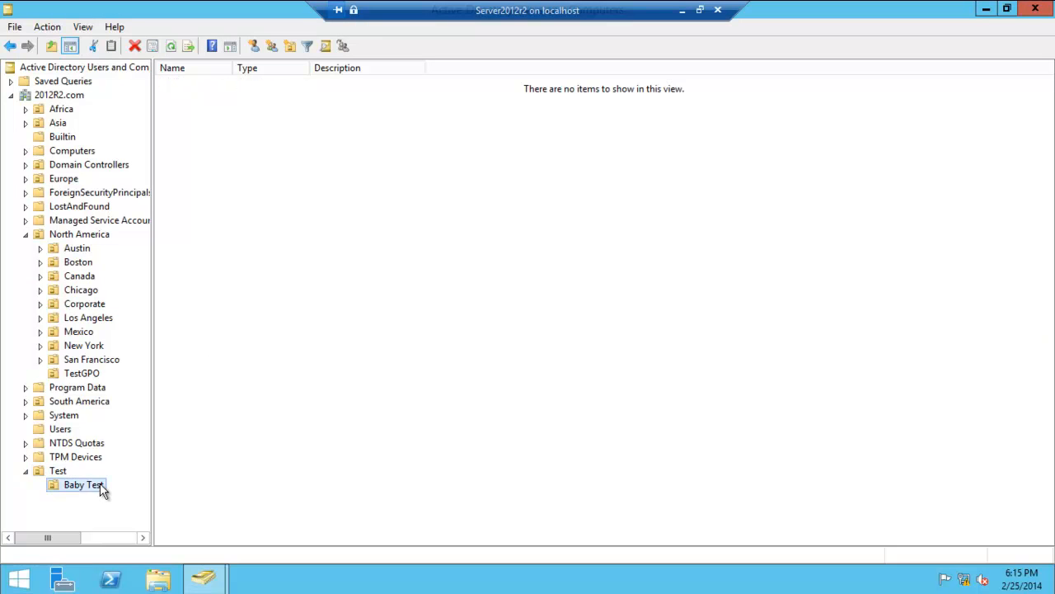
{"action": "right_click", "coordinate": [83, 483]}
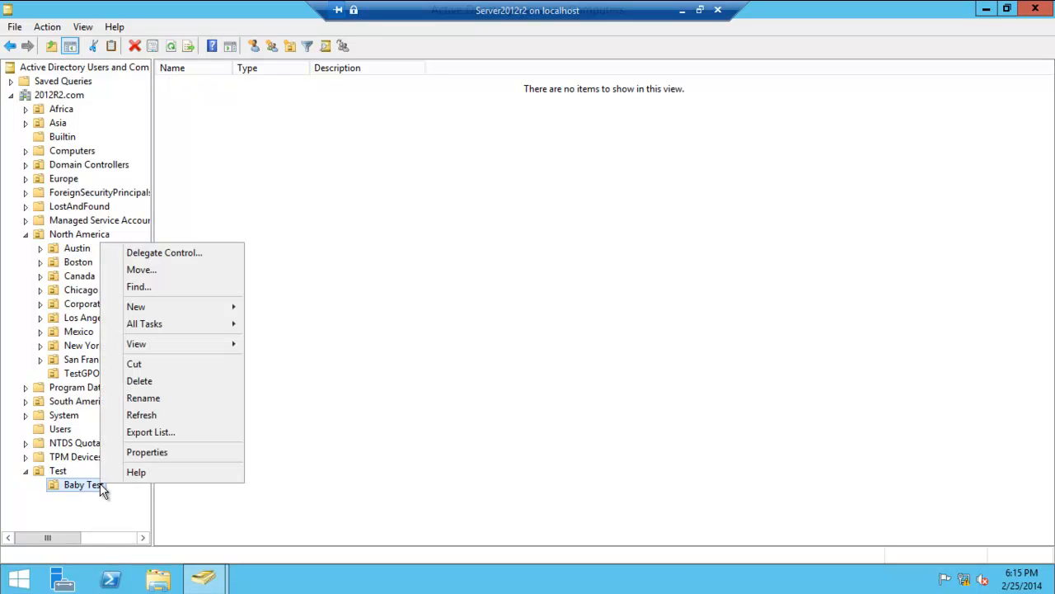
{"action": "mouse_move", "coordinate": [136, 306]}
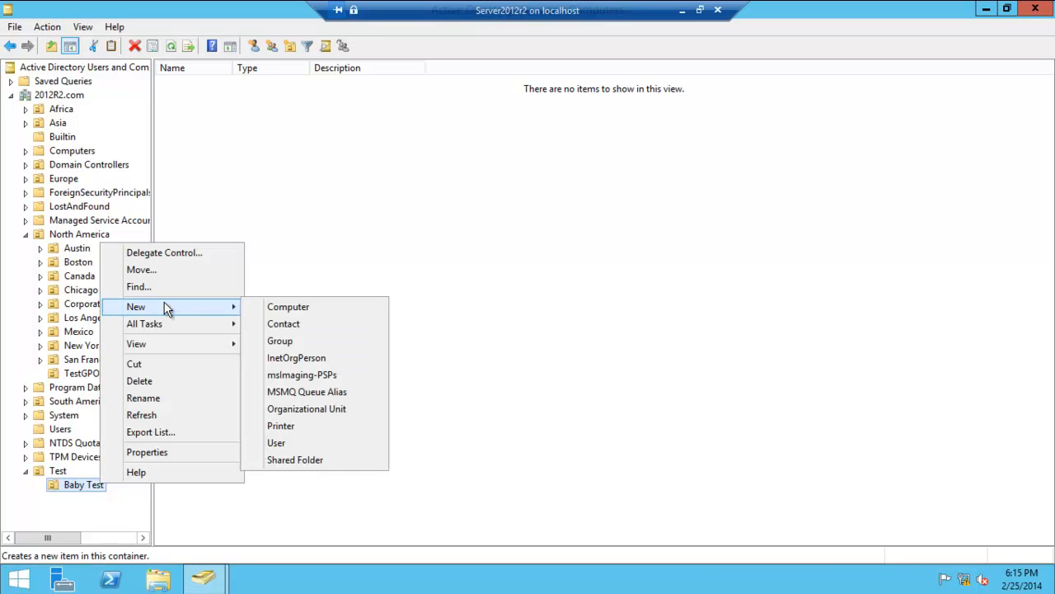
{"action": "mouse_move", "coordinate": [288, 307]}
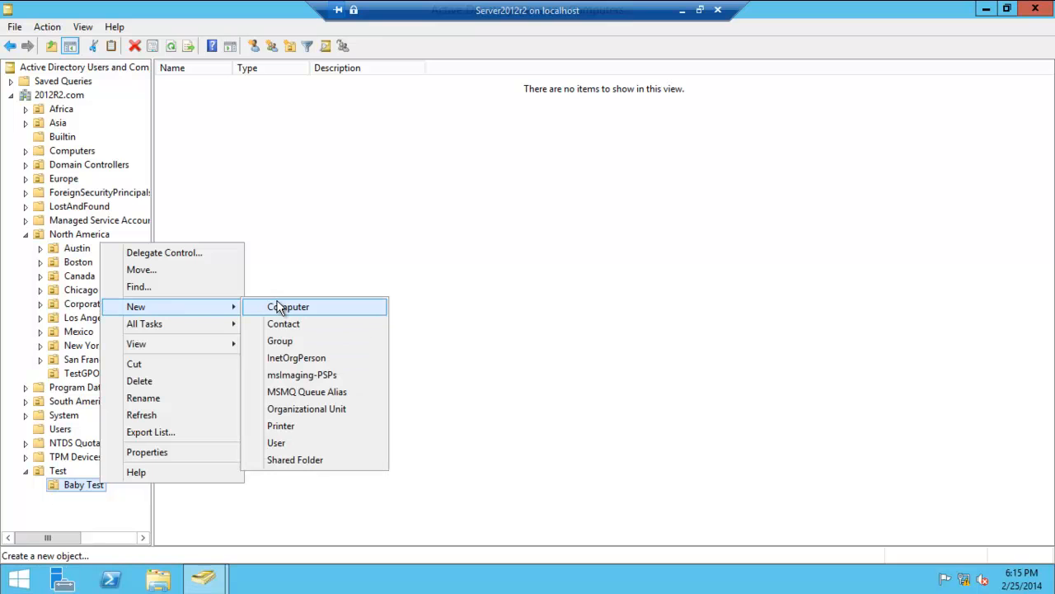
{"action": "left_click", "coordinate": [276, 442]}
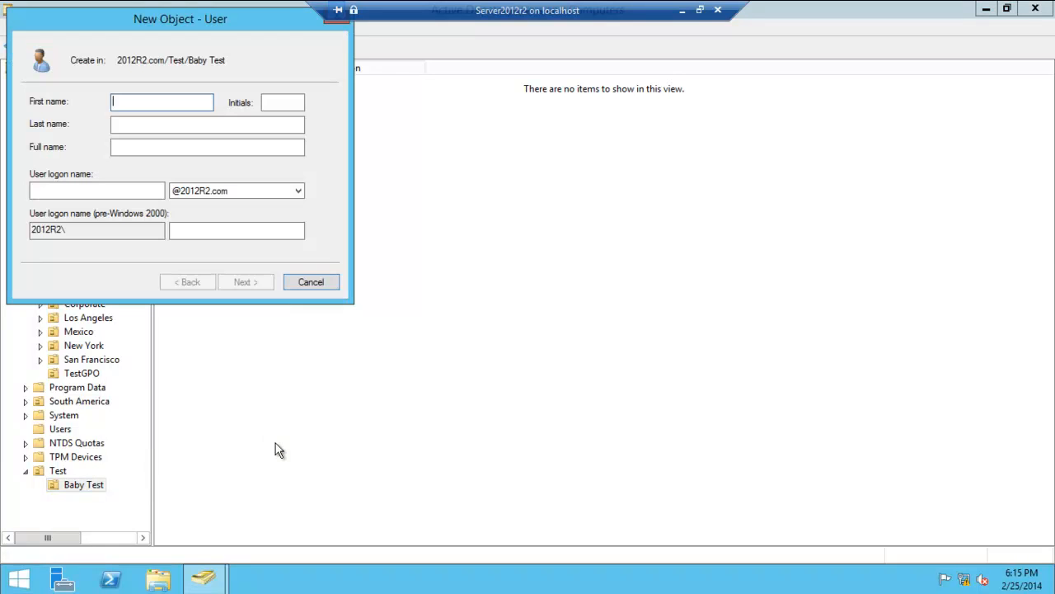
{"action": "mouse_move", "coordinate": [270, 357]}
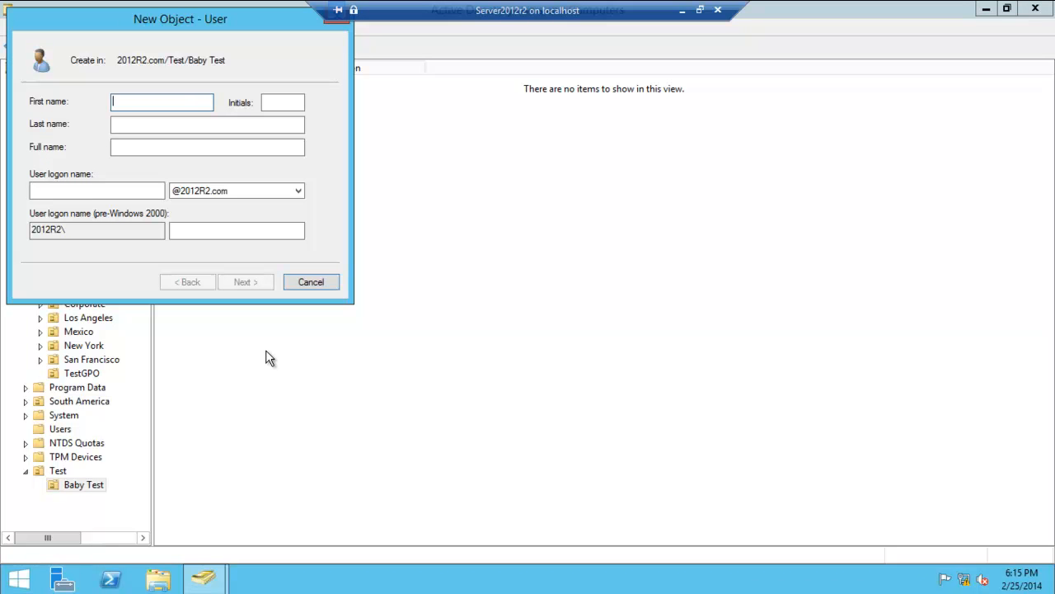
{"action": "type", "text": "Test1"}
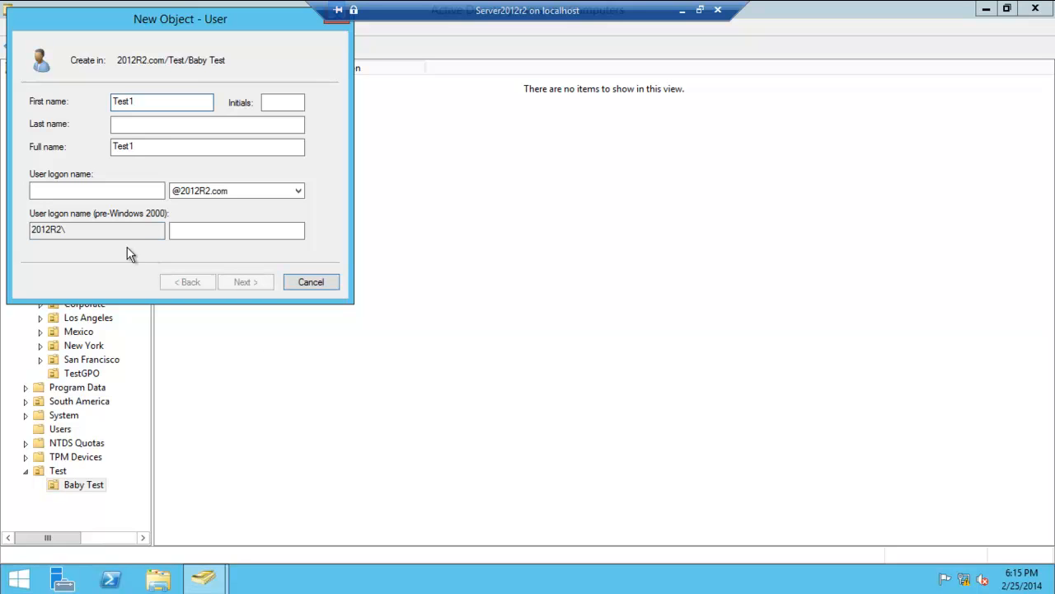
{"action": "left_click", "coordinate": [96, 190]}
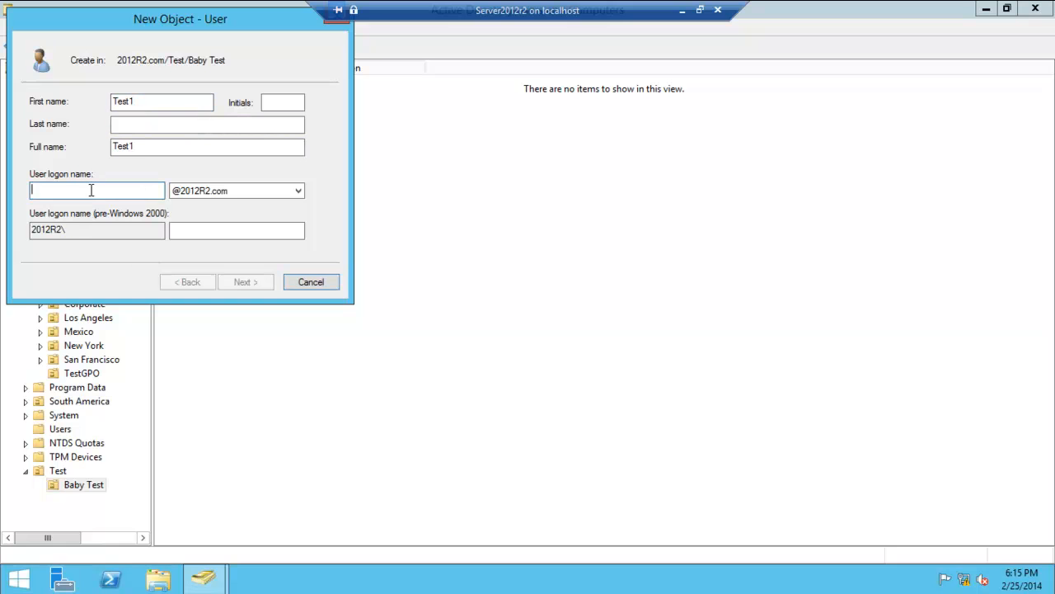
{"action": "type", "text": "Test1"}
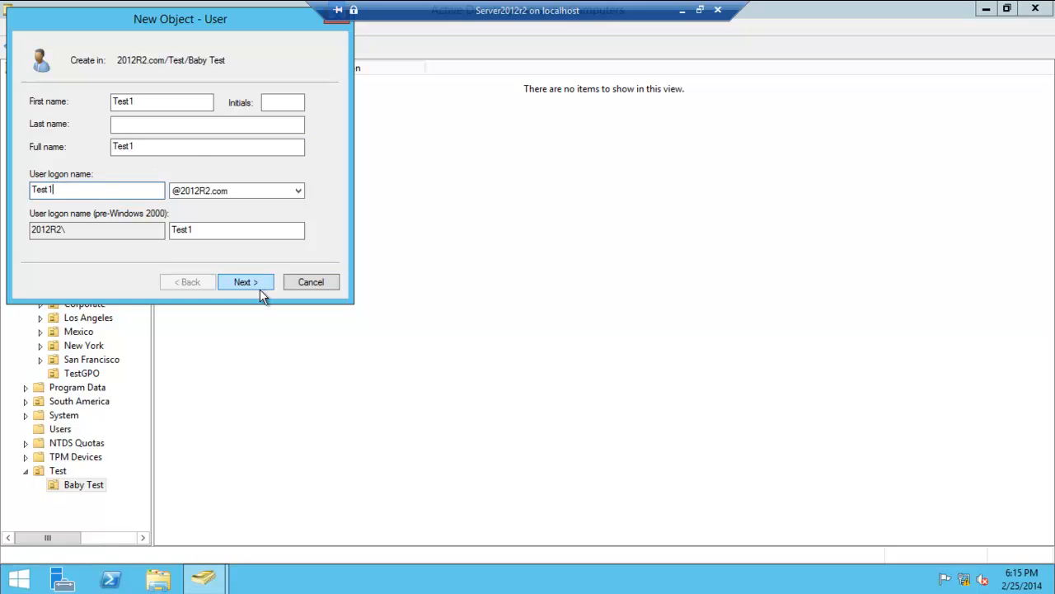
{"action": "left_click", "coordinate": [245, 282]}
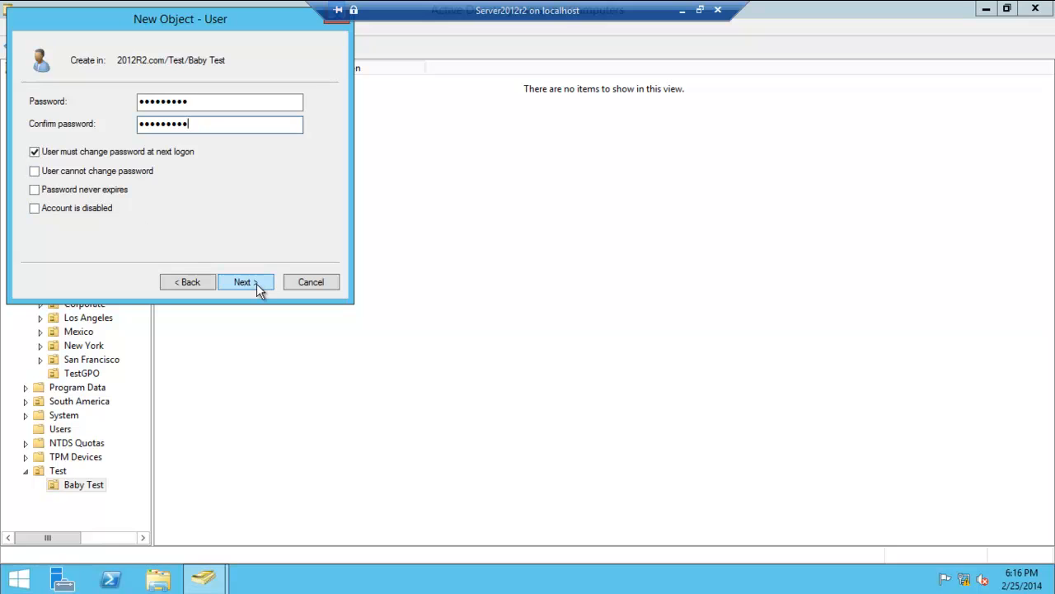
{"action": "left_click", "coordinate": [242, 282]}
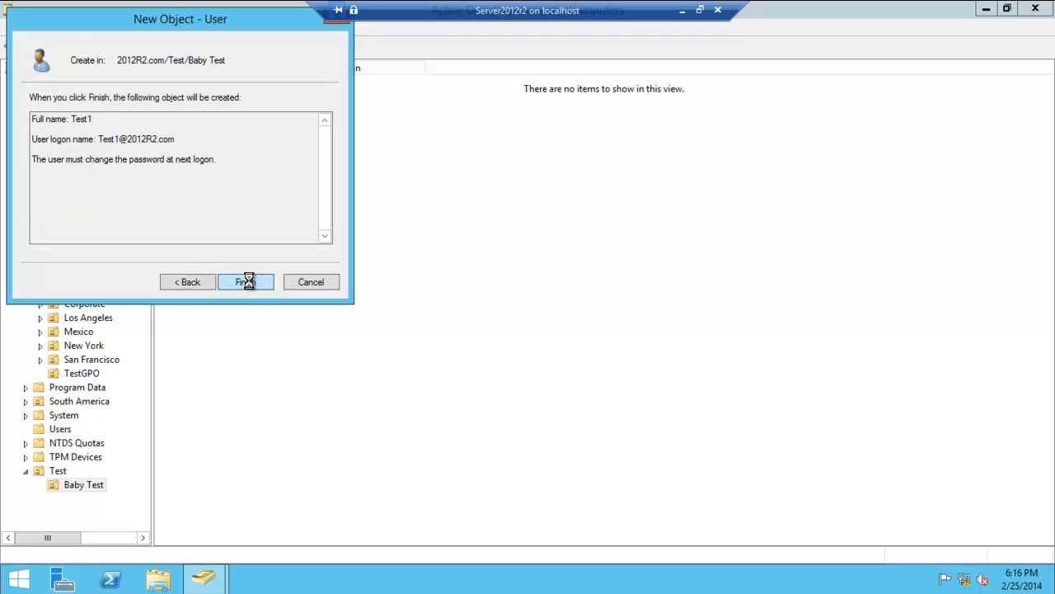
{"action": "left_click", "coordinate": [245, 281]}
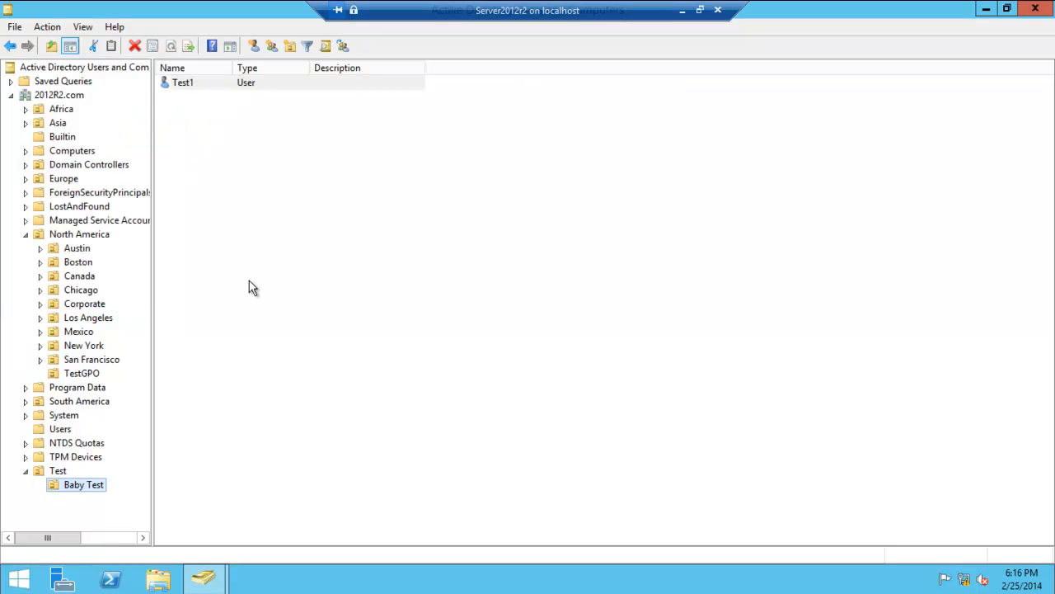
{"action": "mouse_move", "coordinate": [59, 520]}
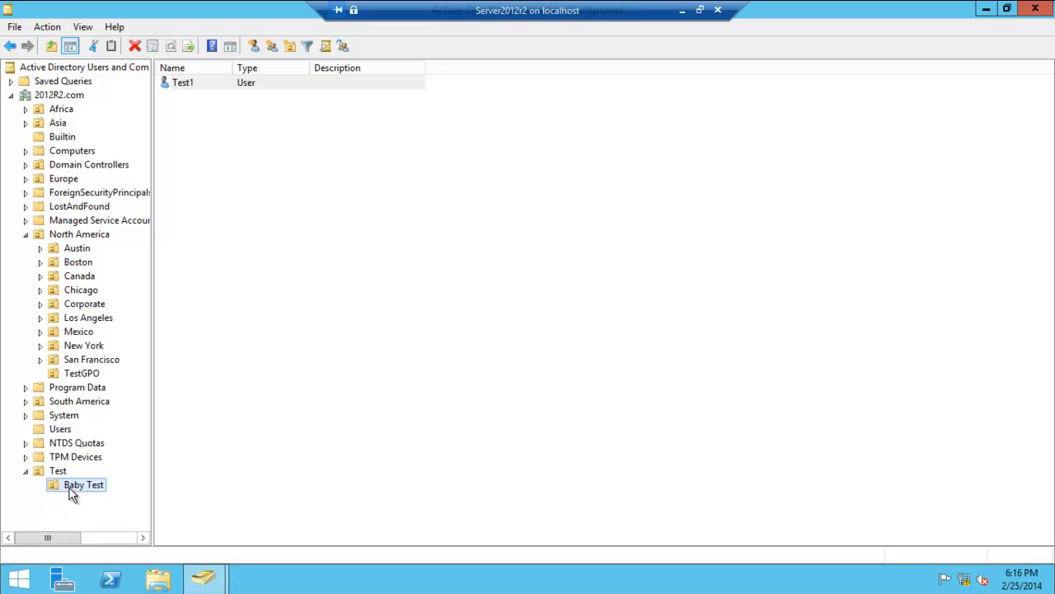
- Add a computer account named 'Test' to the Baby Test OU
{"action": "right_click", "coordinate": [84, 483]}
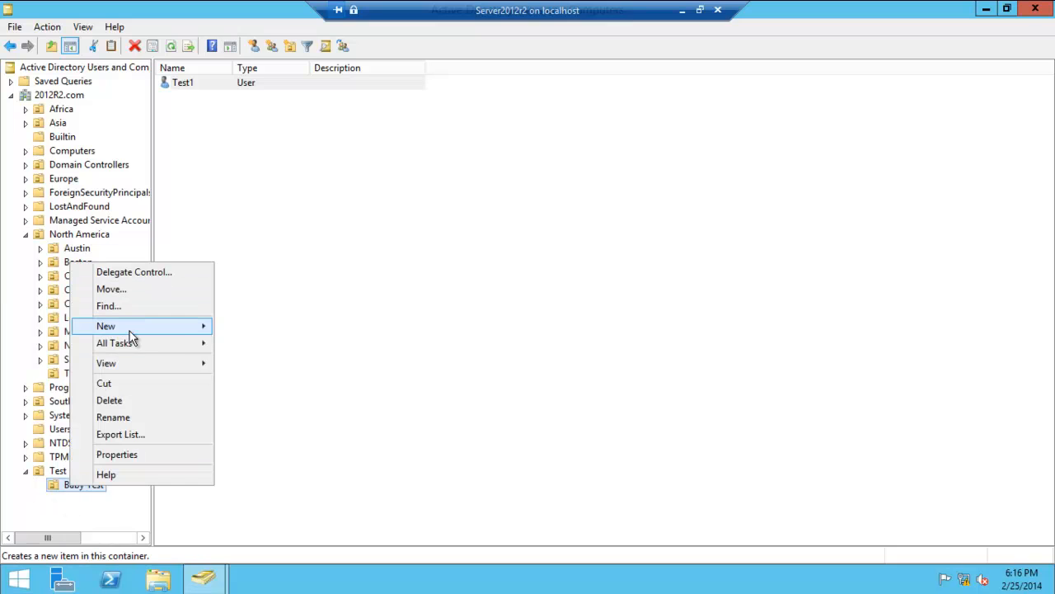
{"action": "left_click", "coordinate": [106, 326]}
{"action": "type", "text": "Test"}
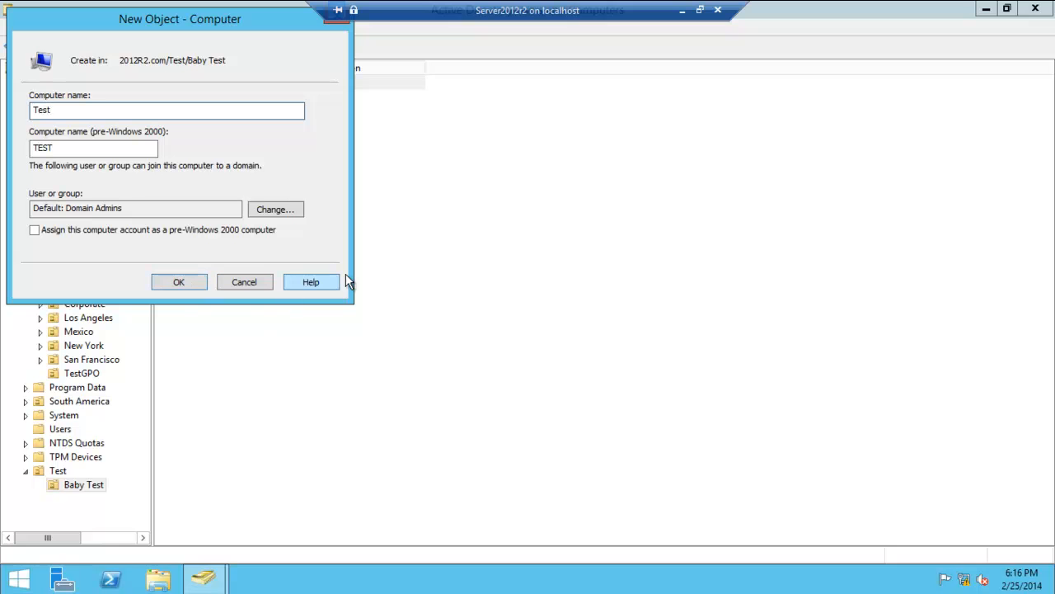
{"action": "left_click", "coordinate": [178, 282]}
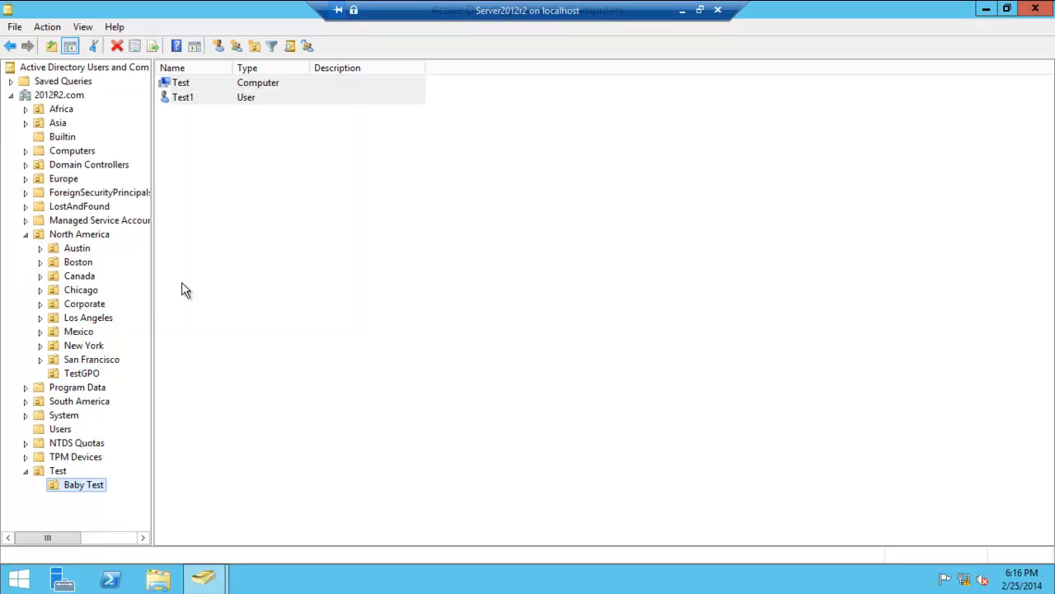
- Create 'Test Group' in Baby Test with Global scope and Security type
{"action": "right_click", "coordinate": [83, 484]}
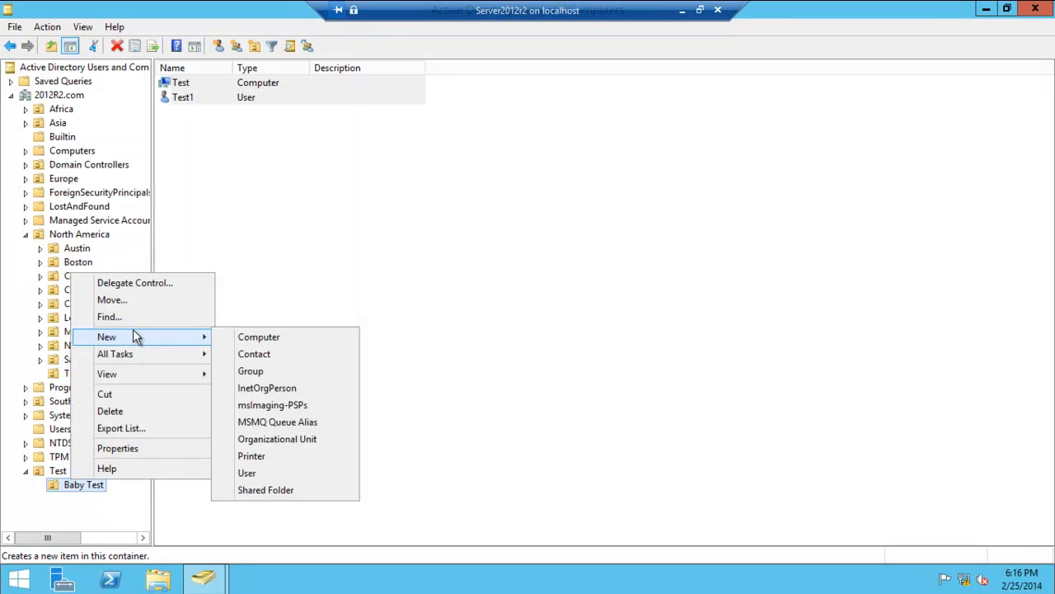
{"action": "mouse_move", "coordinate": [250, 456]}
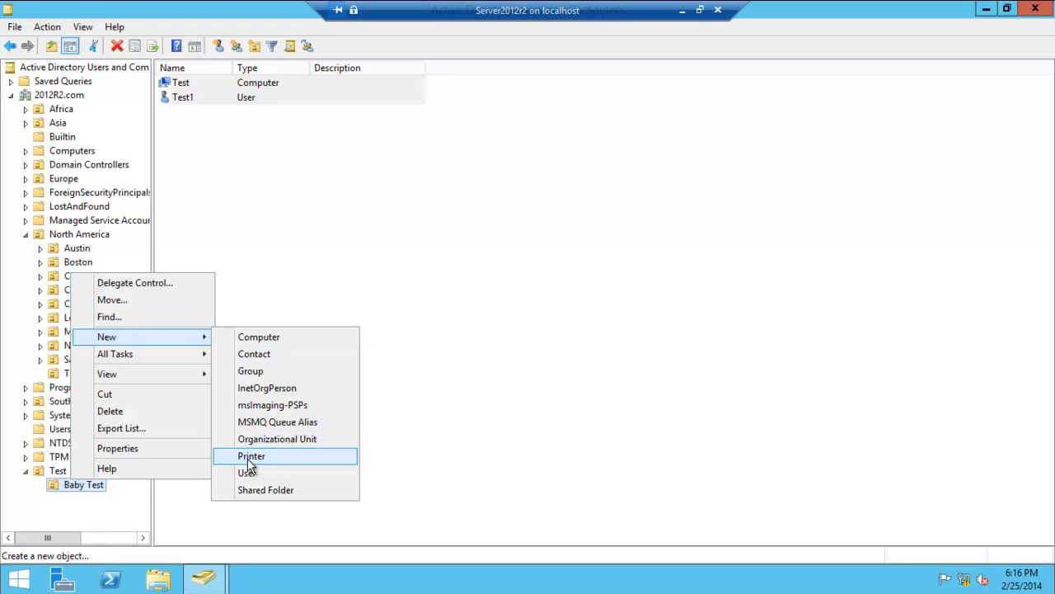
{"action": "mouse_move", "coordinate": [265, 489]}
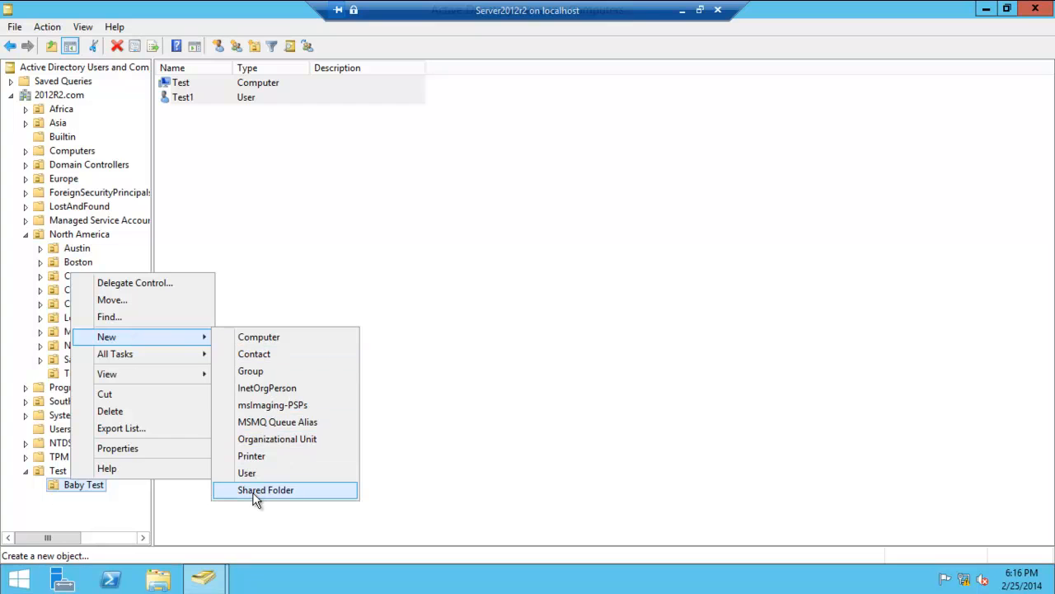
{"action": "mouse_move", "coordinate": [250, 370]}
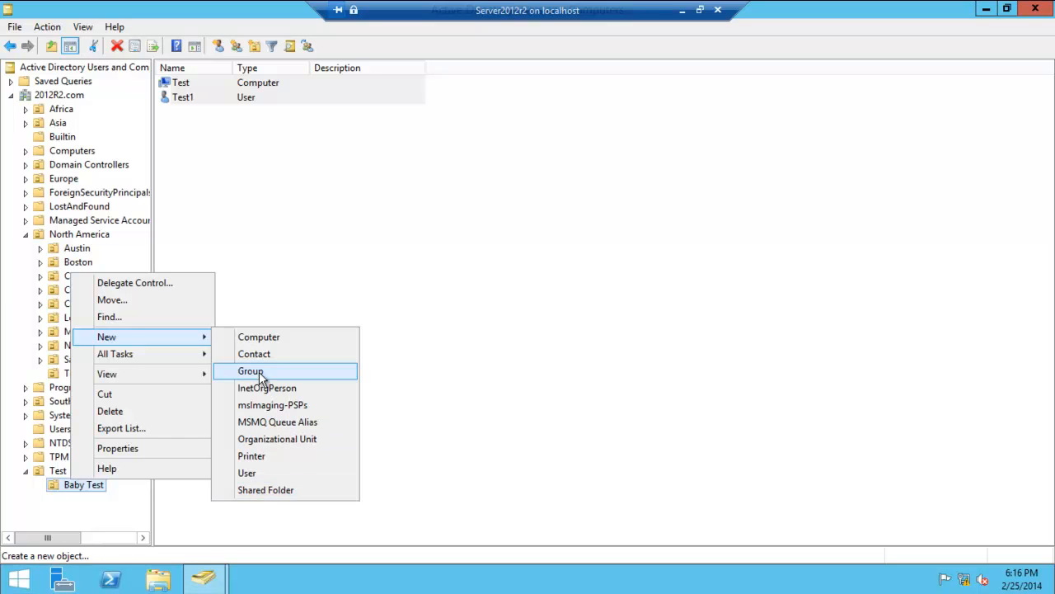
{"action": "left_click", "coordinate": [251, 371]}
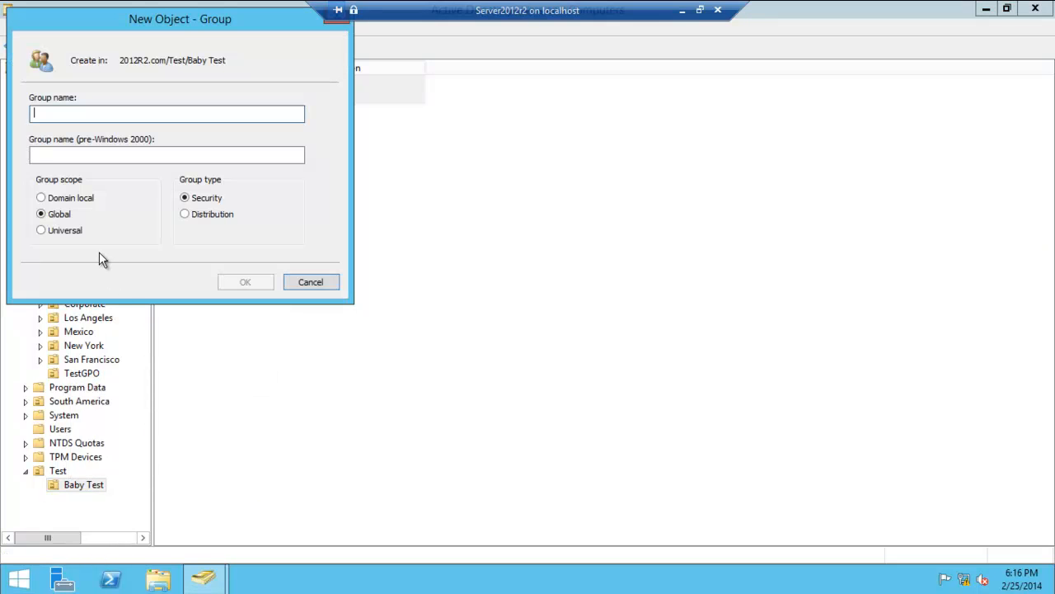
{"action": "type", "text": "Test"}
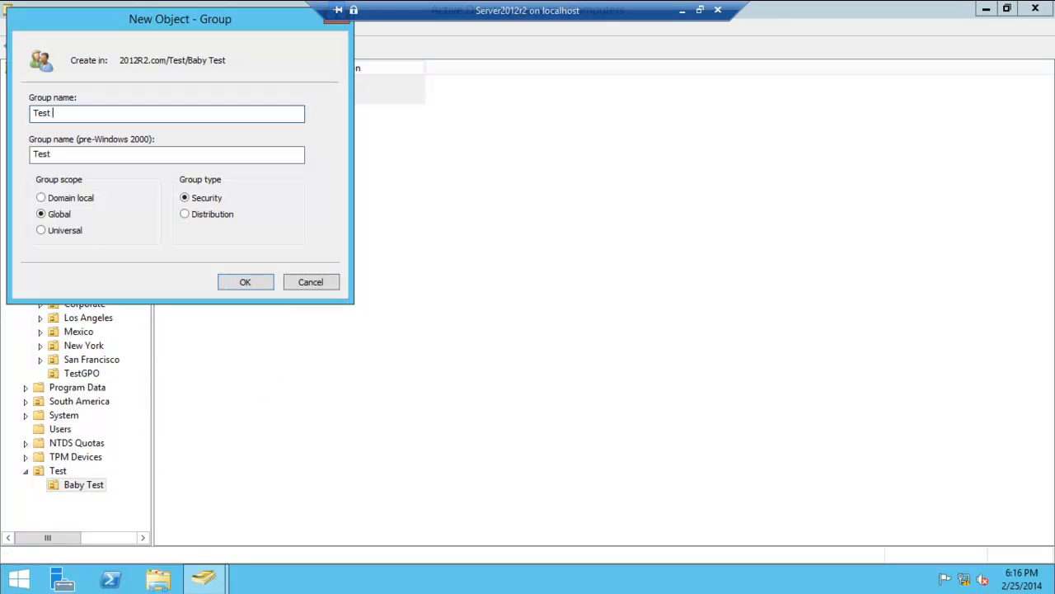
{"action": "type", "text": "Group"}
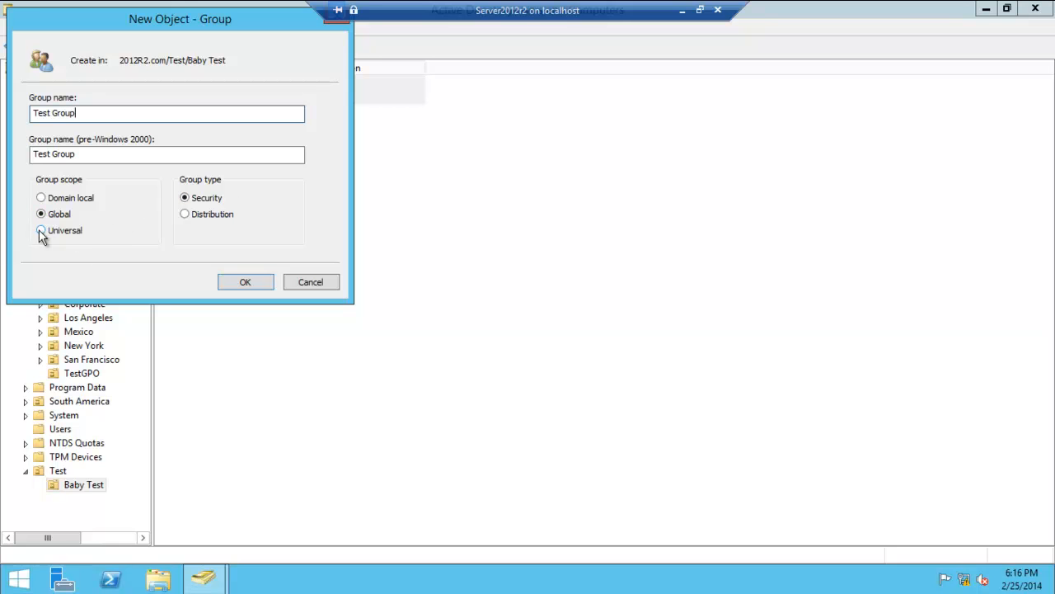
{"action": "left_click", "coordinate": [41, 230]}
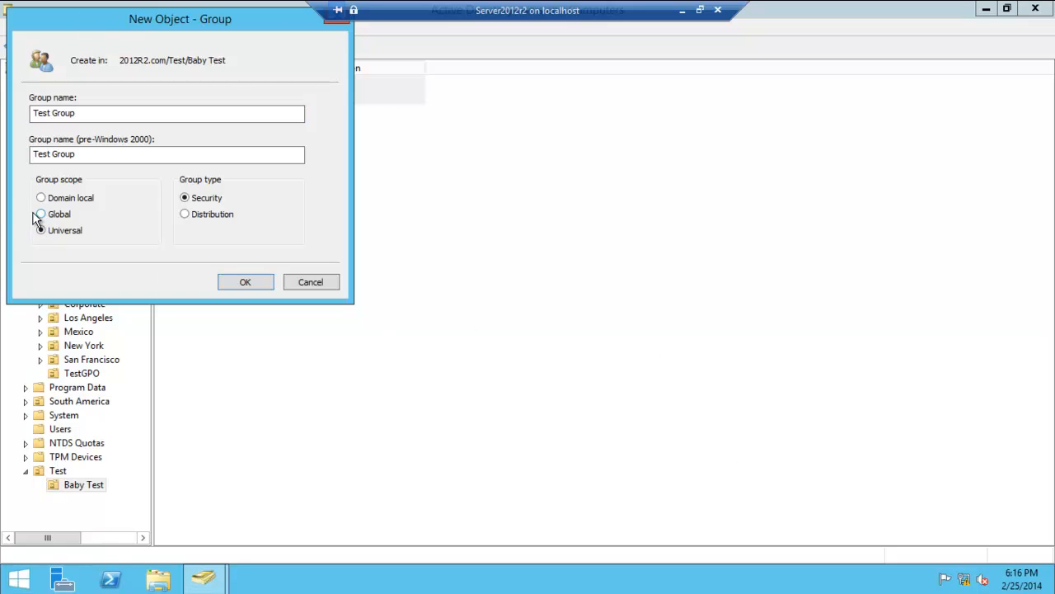
{"action": "left_click", "coordinate": [40, 197]}
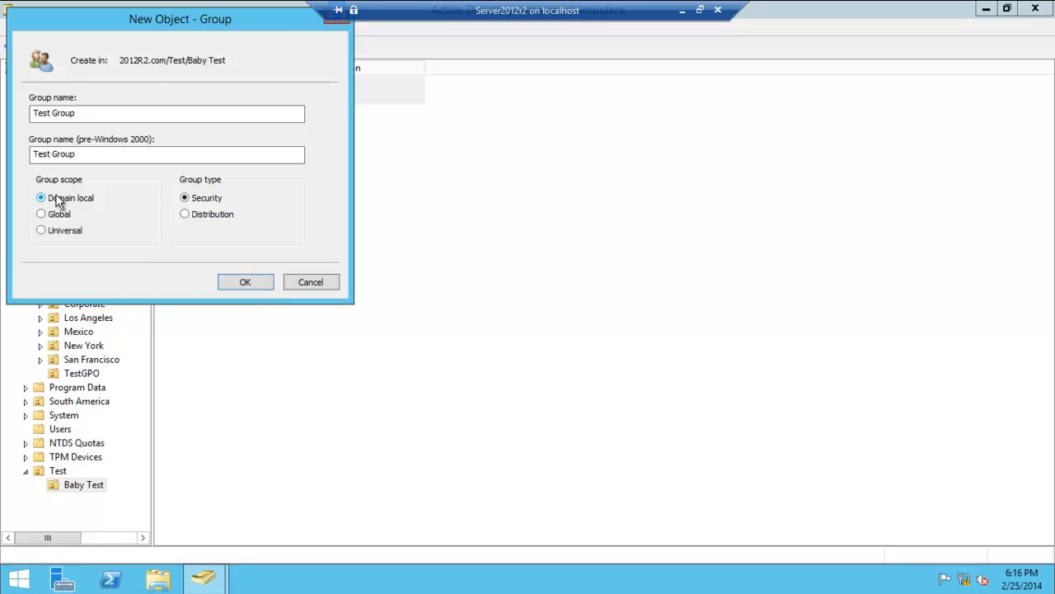
{"action": "left_click", "coordinate": [41, 213]}
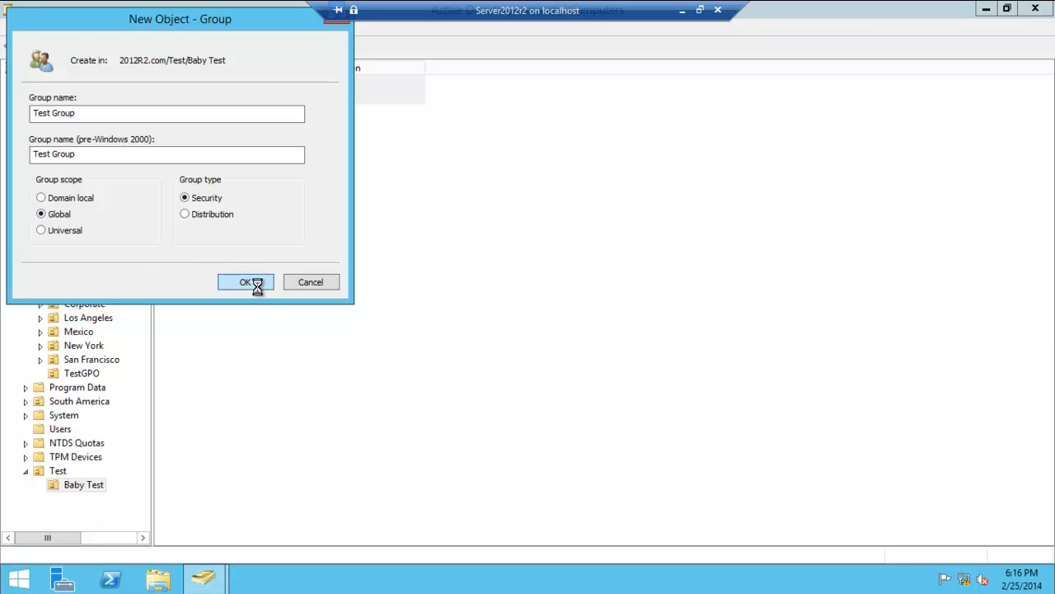
{"action": "left_click", "coordinate": [246, 282]}
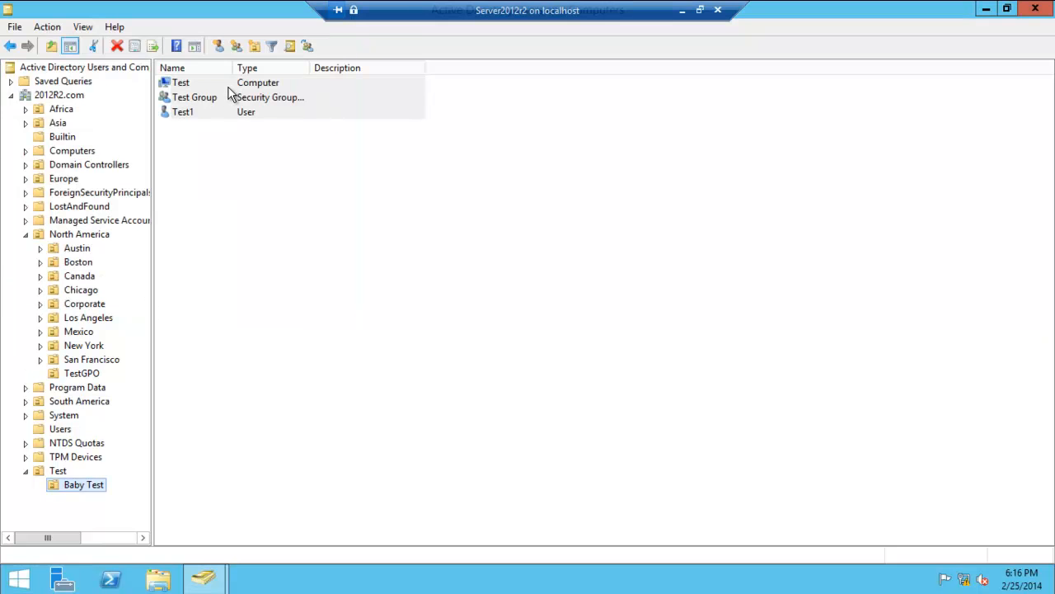
{"action": "mouse_move", "coordinate": [235, 93]}
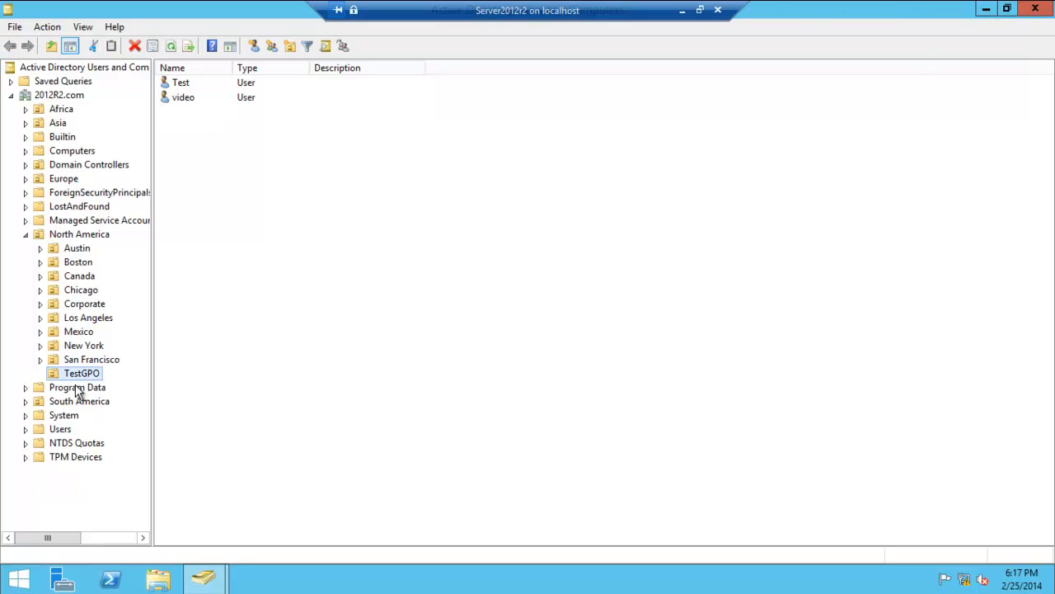
{"action": "mouse_move", "coordinate": [68, 473]}
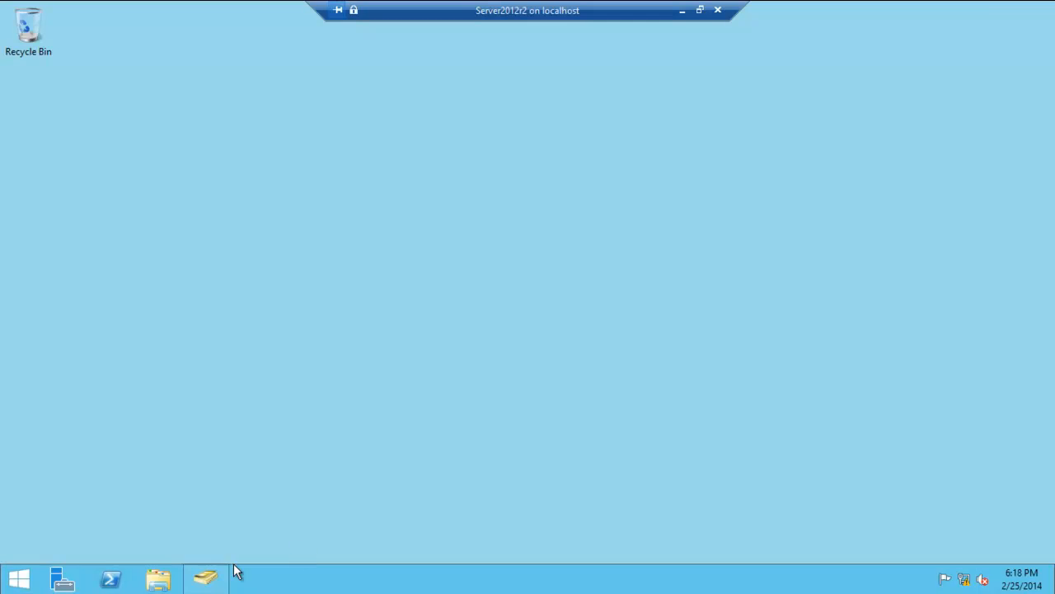
{"action": "left_click", "coordinate": [205, 577]}
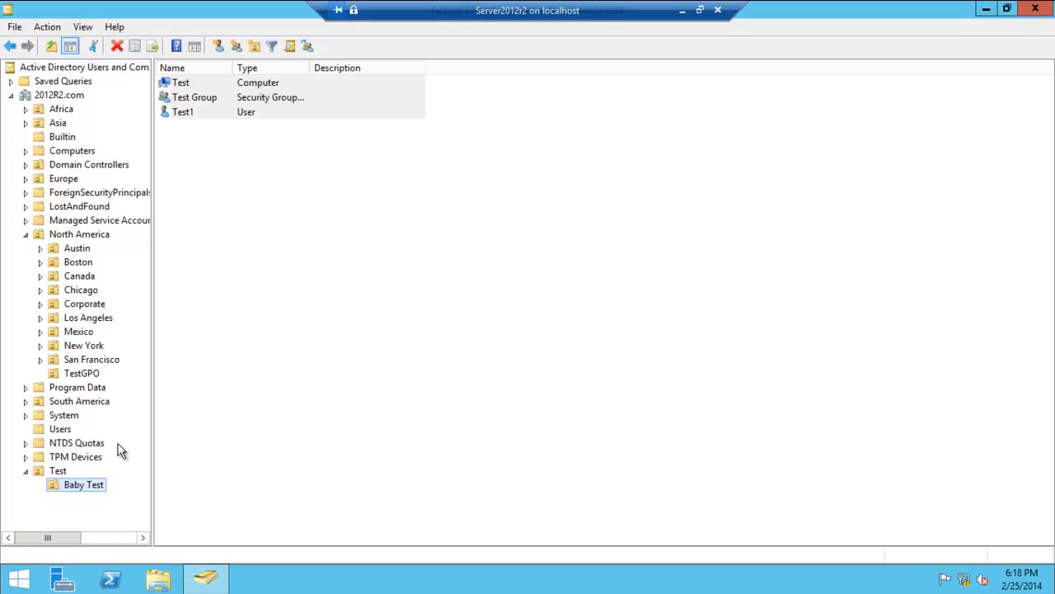
{"action": "mouse_move", "coordinate": [387, 369]}
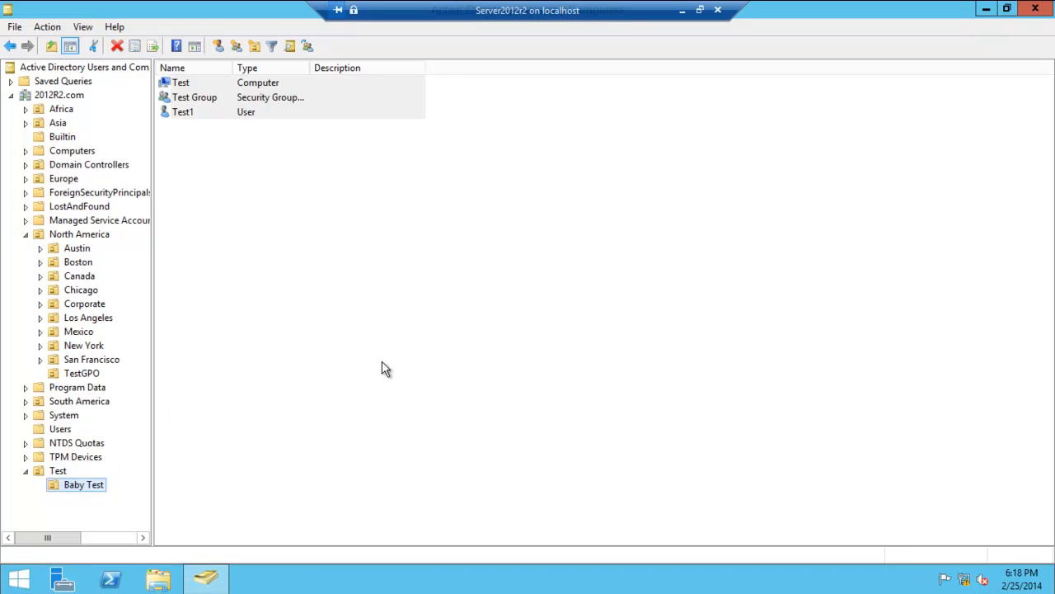
{"action": "mouse_move", "coordinate": [323, 358]}
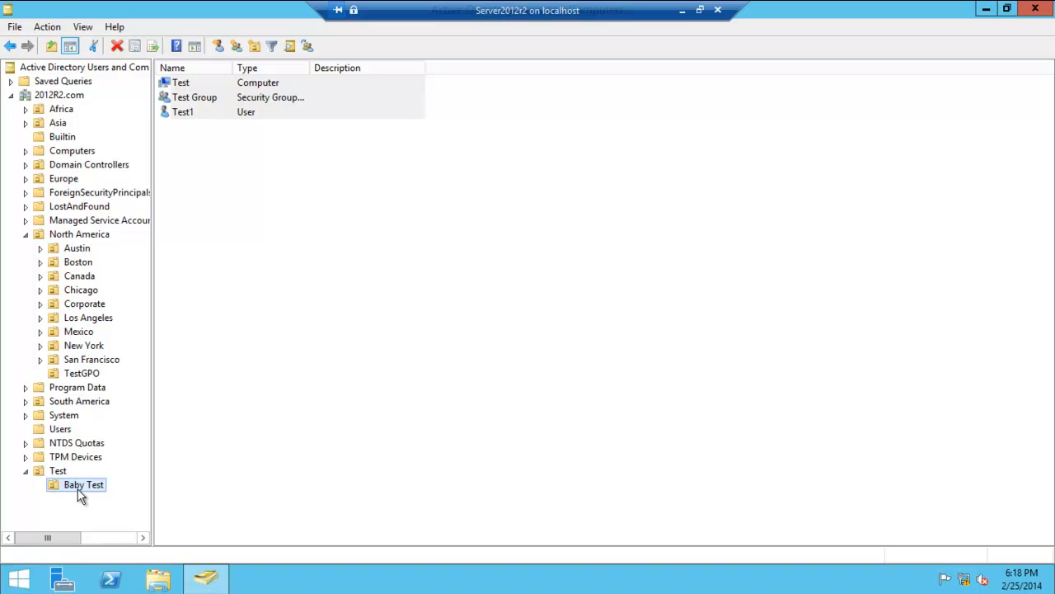
{"action": "mouse_move", "coordinate": [85, 487]}
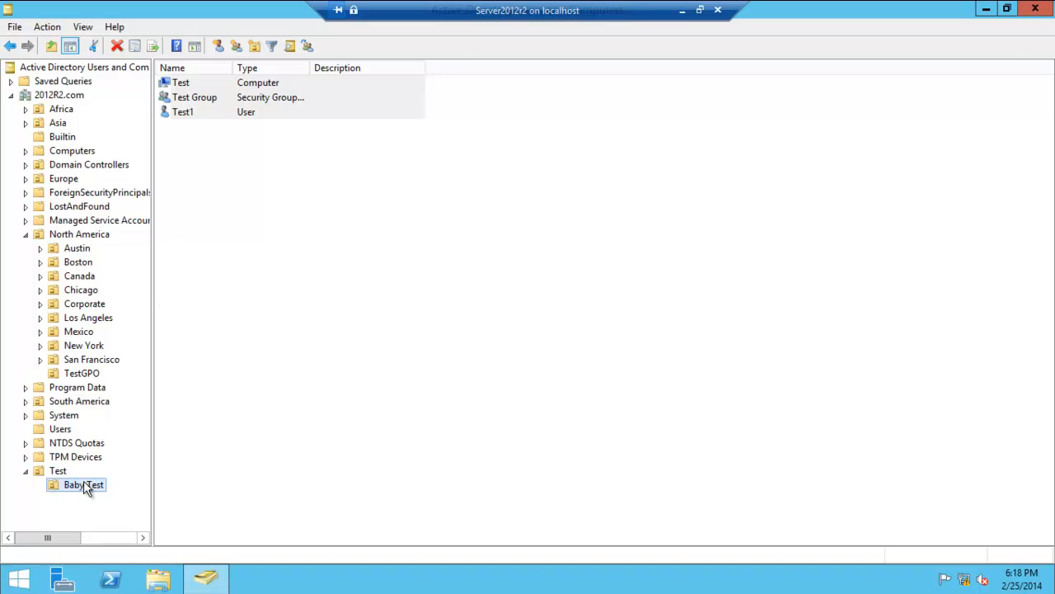
{"action": "mouse_move", "coordinate": [1036, 9]}
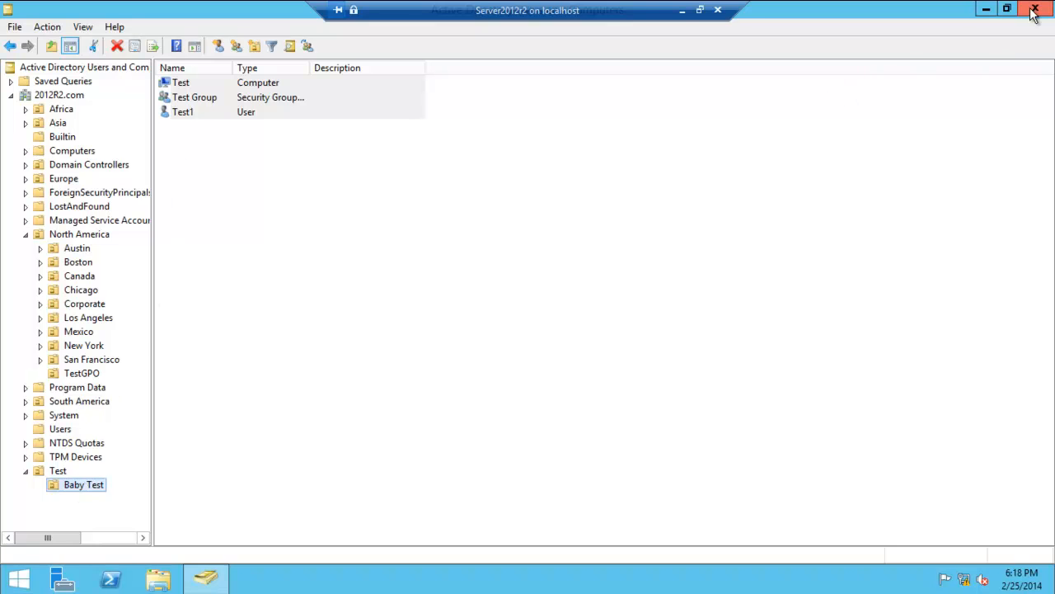
- Close Active Directory Users and Computers and select Group Policy Management in Administrative Tools
{"action": "left_click", "coordinate": [1035, 10]}
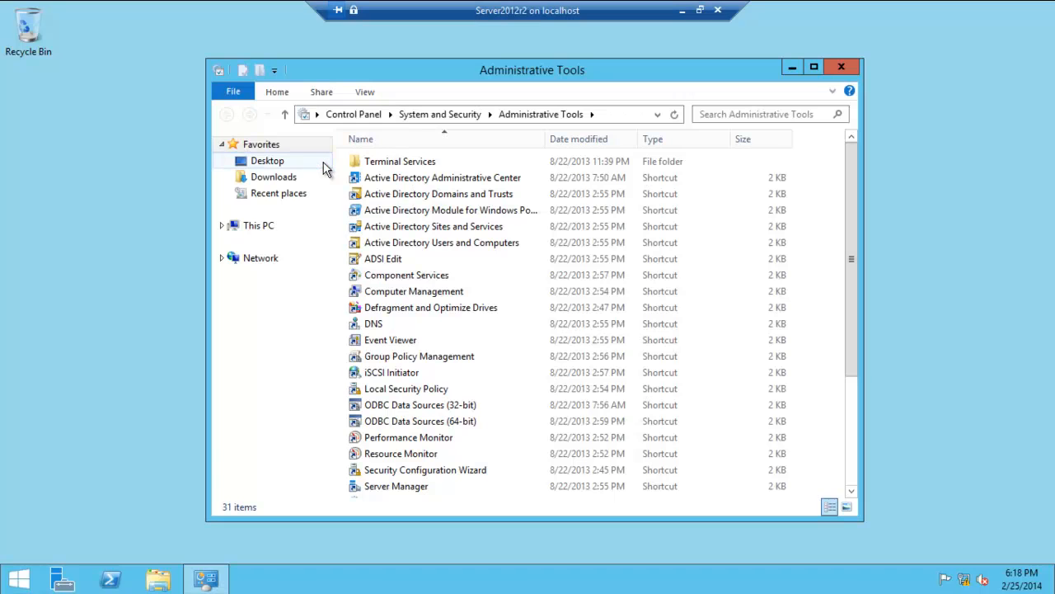
{"action": "mouse_move", "coordinate": [384, 291]}
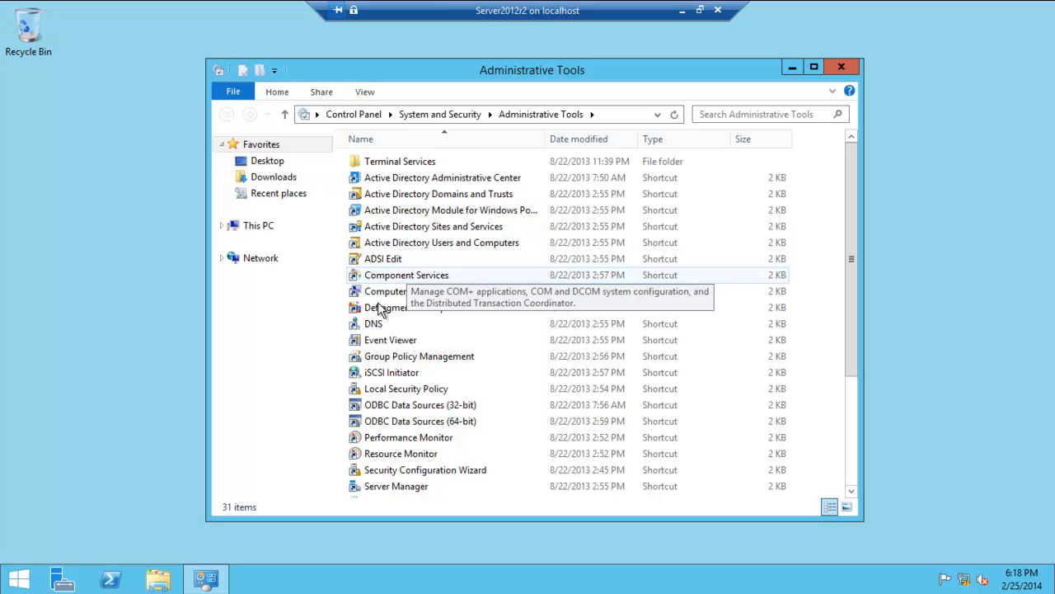
{"action": "left_click", "coordinate": [419, 356]}
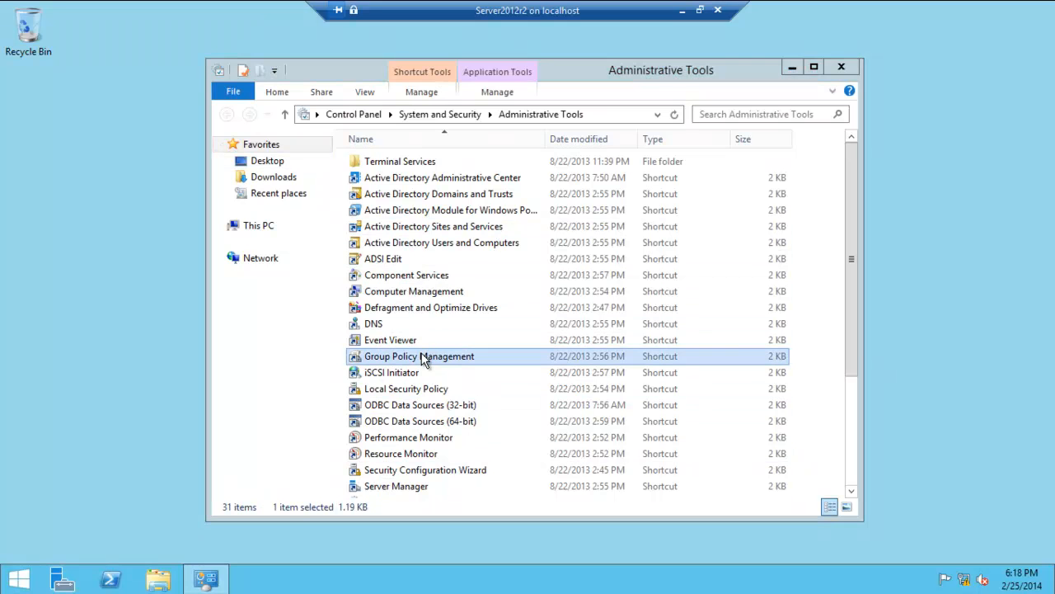
- Launch Group Policy Management and select Baby Test under the expanded Test OU
{"action": "double_click", "coordinate": [419, 356]}
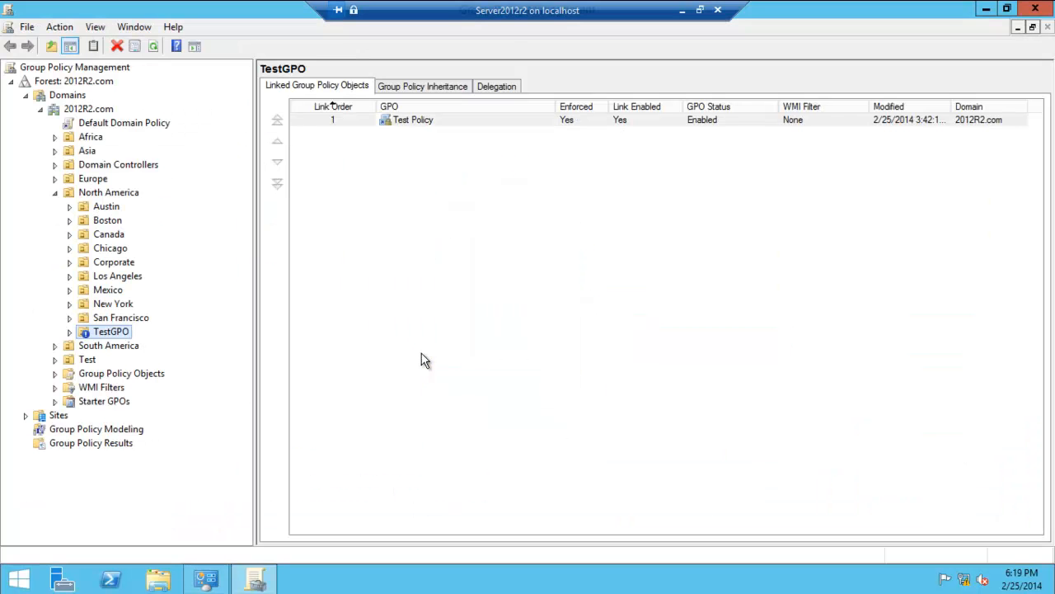
{"action": "mouse_move", "coordinate": [88, 363]}
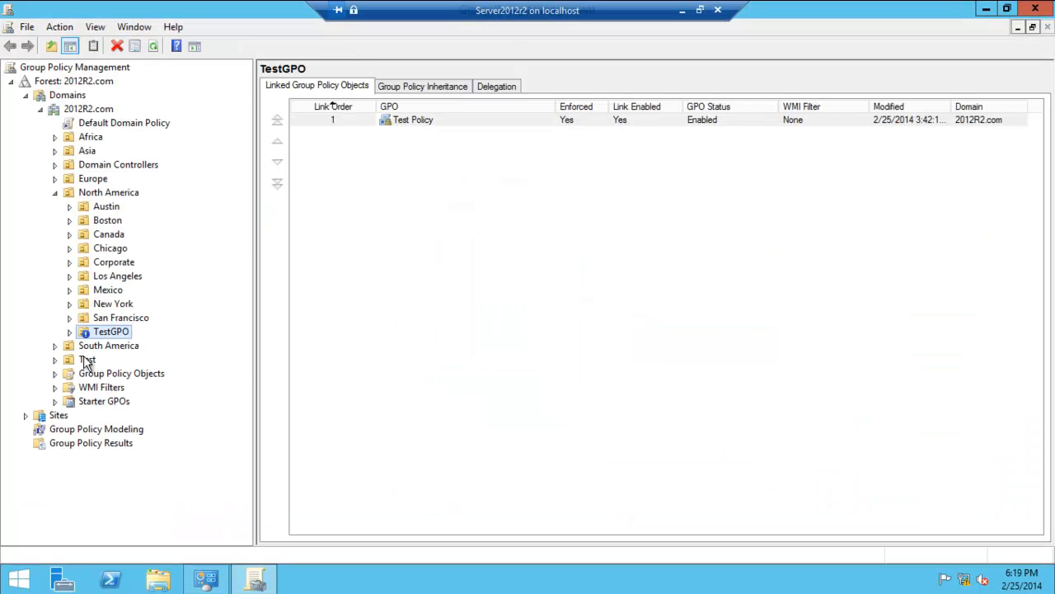
{"action": "left_click", "coordinate": [87, 358]}
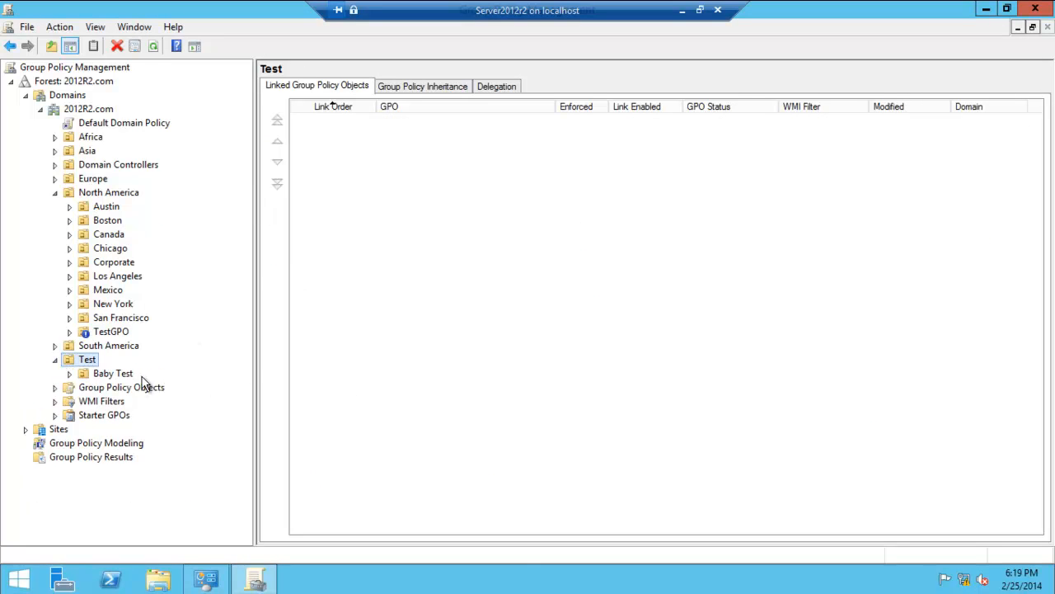
{"action": "left_click", "coordinate": [113, 373]}
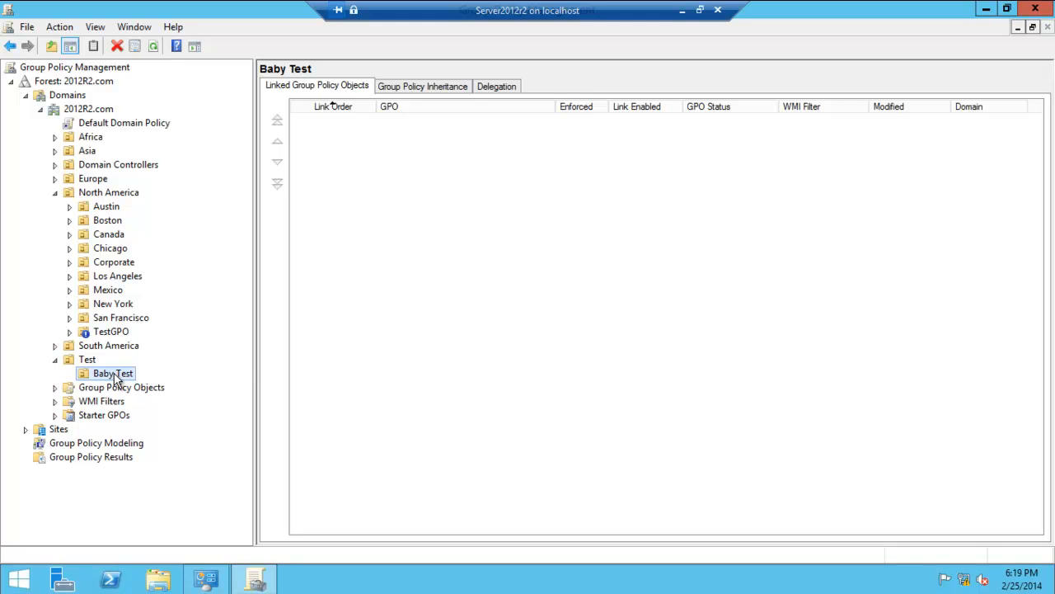
- Create a new GPO named 'Baby Test GPO' linked to the Baby Test OU
{"action": "right_click", "coordinate": [112, 372]}
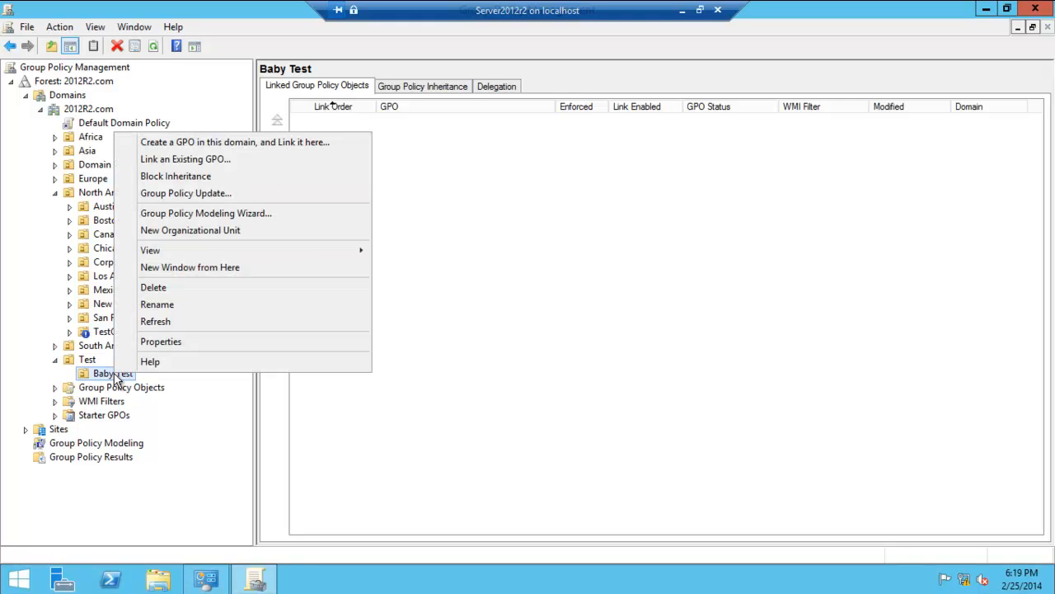
{"action": "mouse_move", "coordinate": [259, 148]}
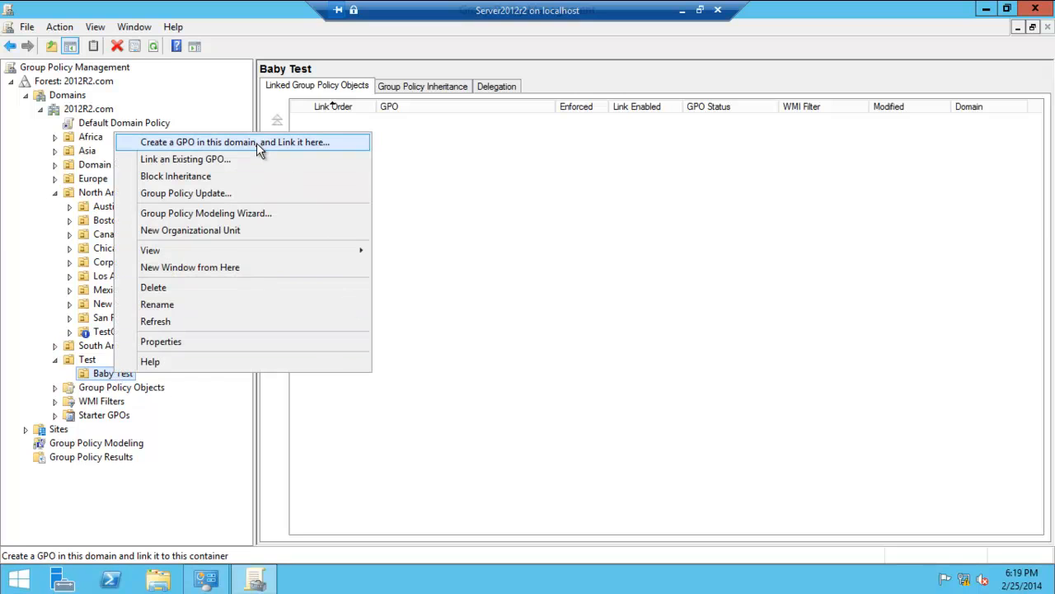
{"action": "left_click", "coordinate": [234, 142]}
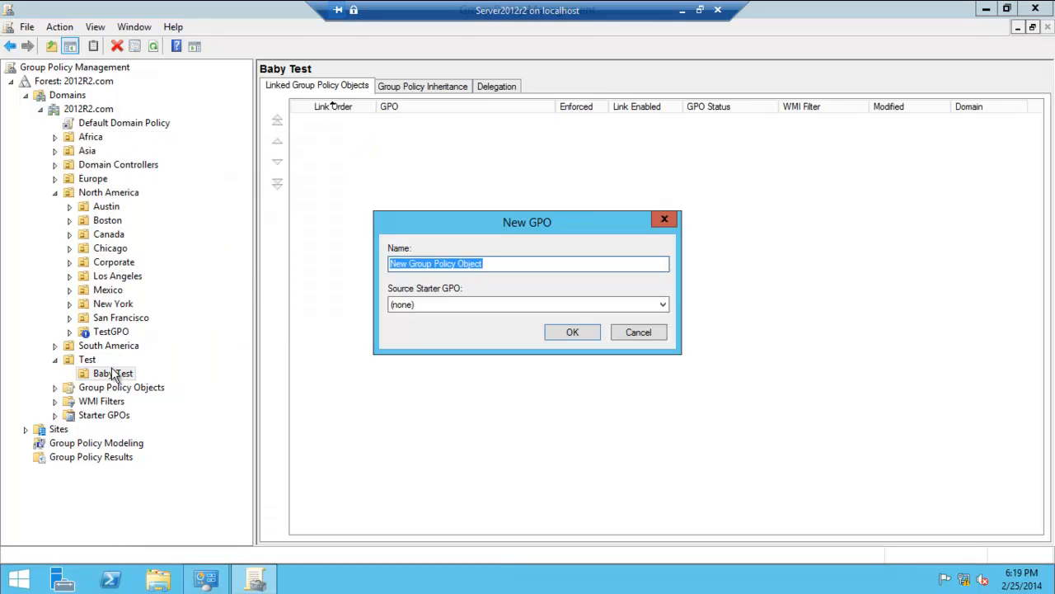
{"action": "type", "text": "Baby Test G"}
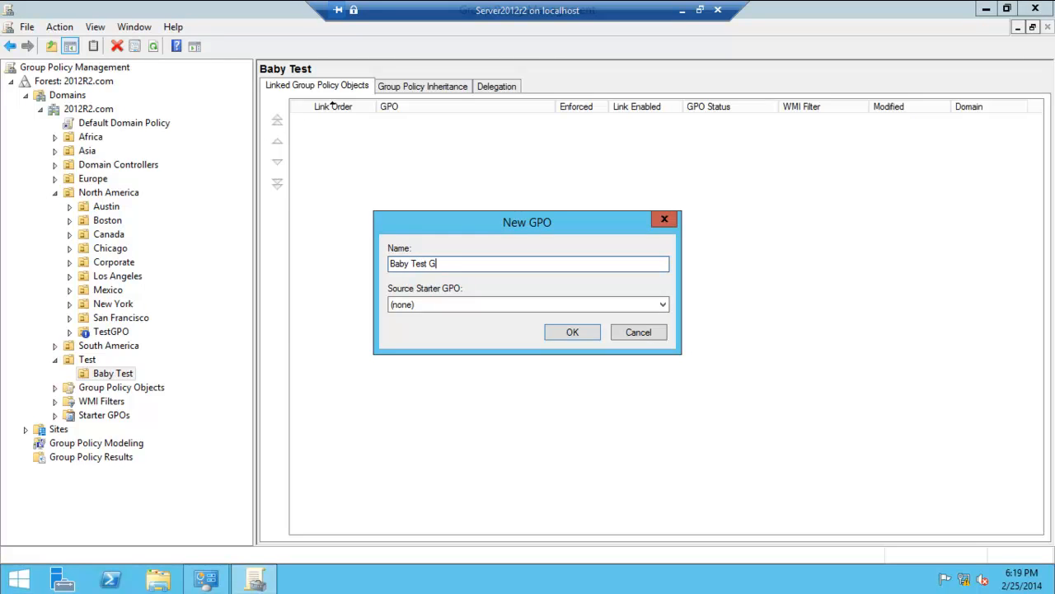
{"action": "left_click", "coordinate": [638, 331]}
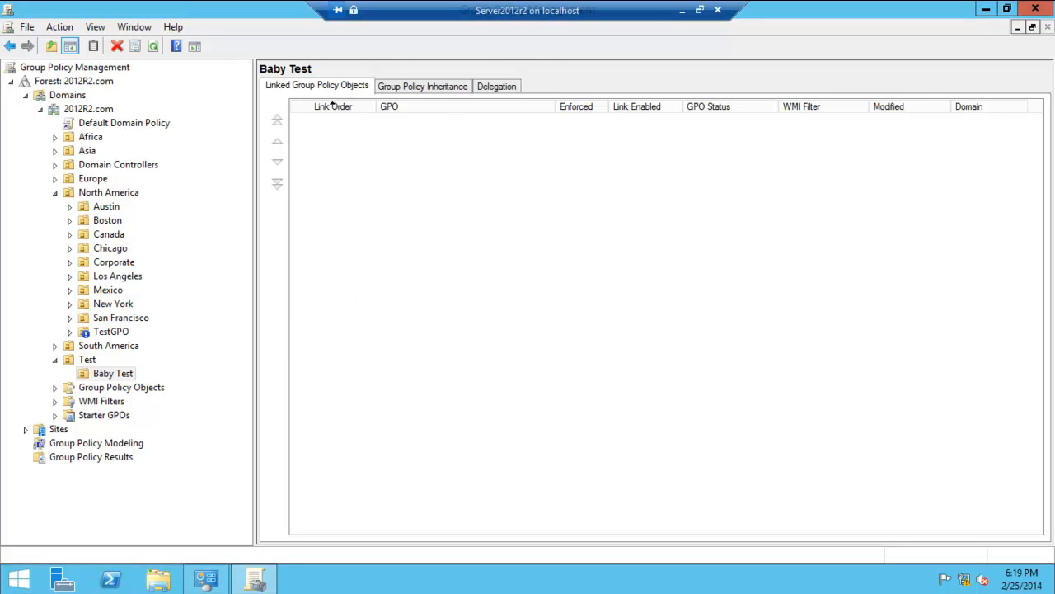
- Edit the Baby Test GPO, expanding the user Policies branch in a maximized editor
{"action": "right_click", "coordinate": [420, 119]}
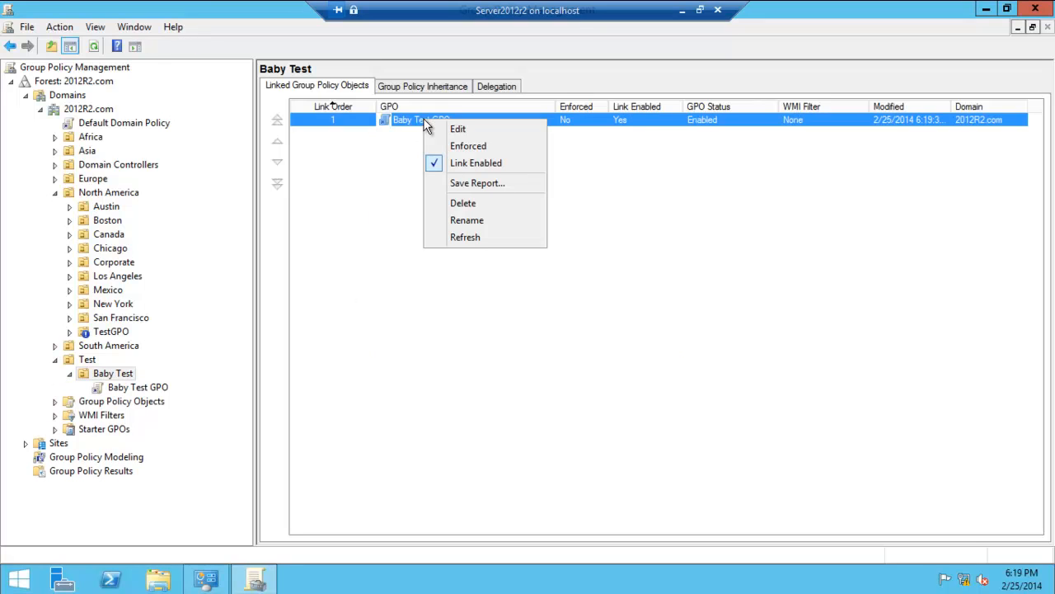
{"action": "mouse_move", "coordinate": [458, 129]}
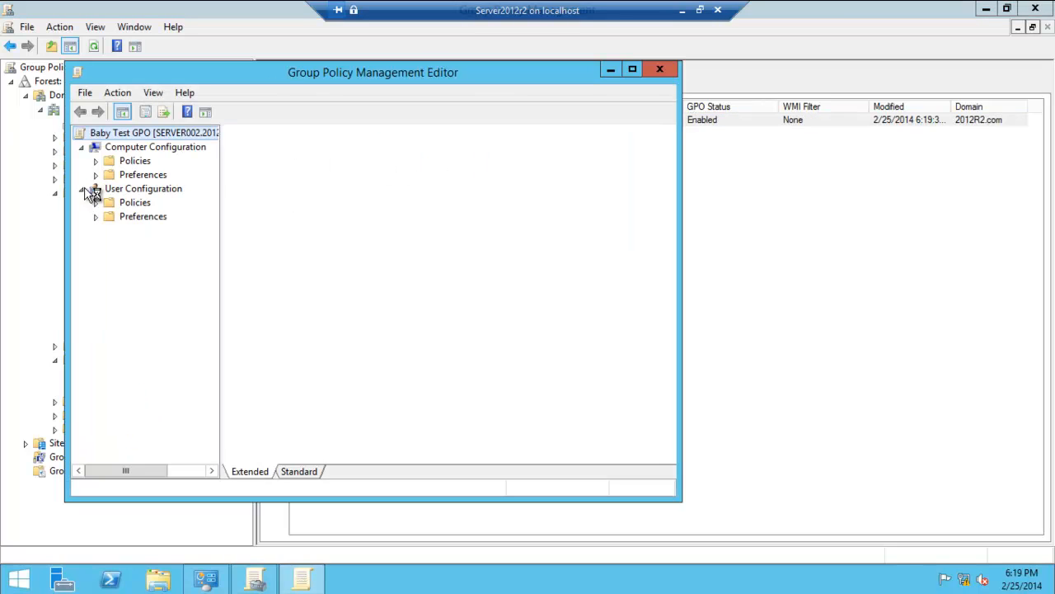
{"action": "left_click", "coordinate": [153, 133]}
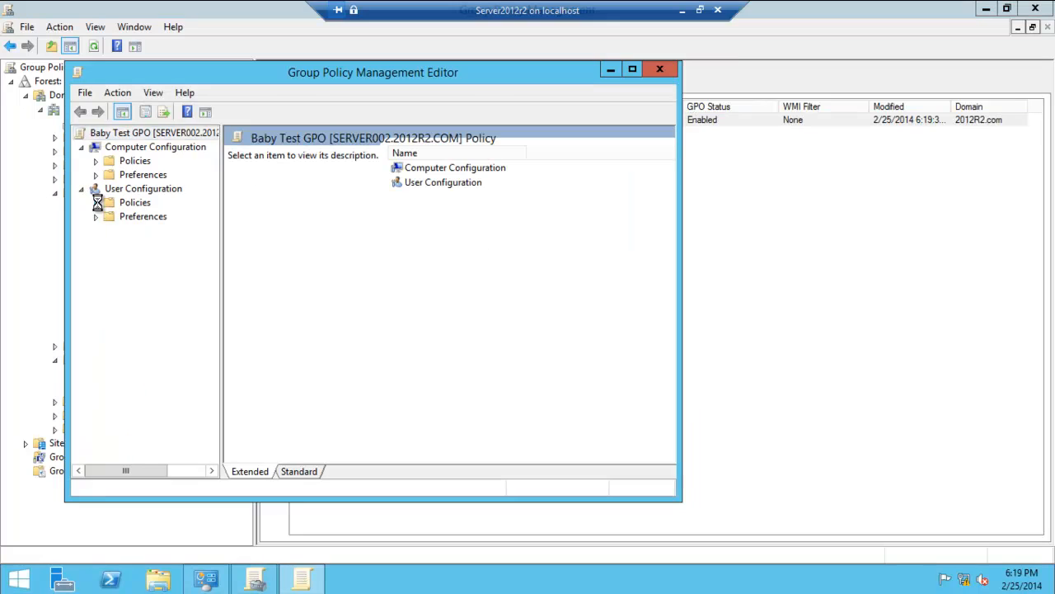
{"action": "left_click", "coordinate": [96, 202]}
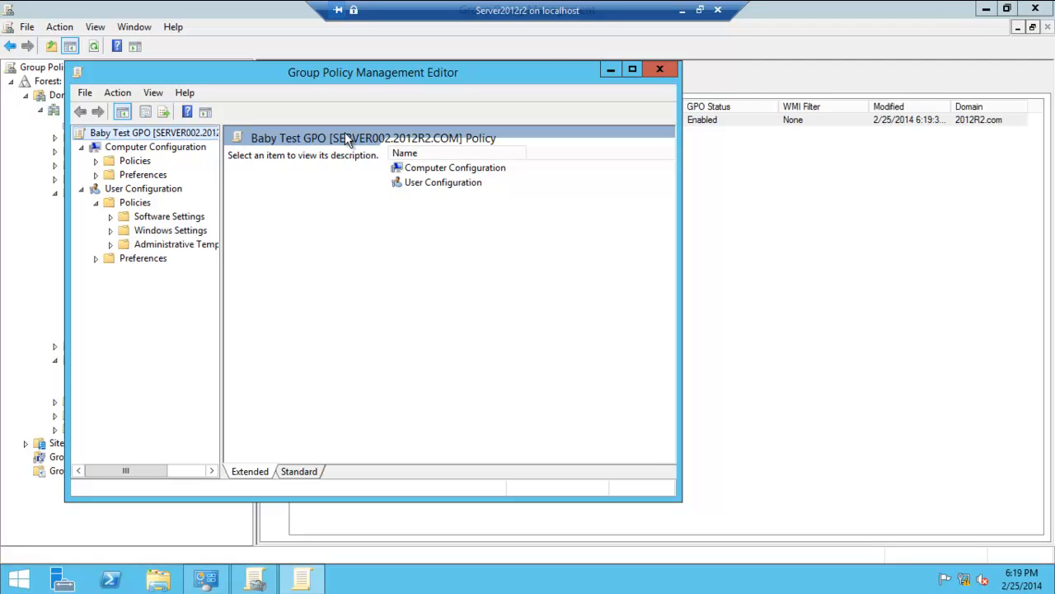
{"action": "left_click", "coordinate": [631, 69]}
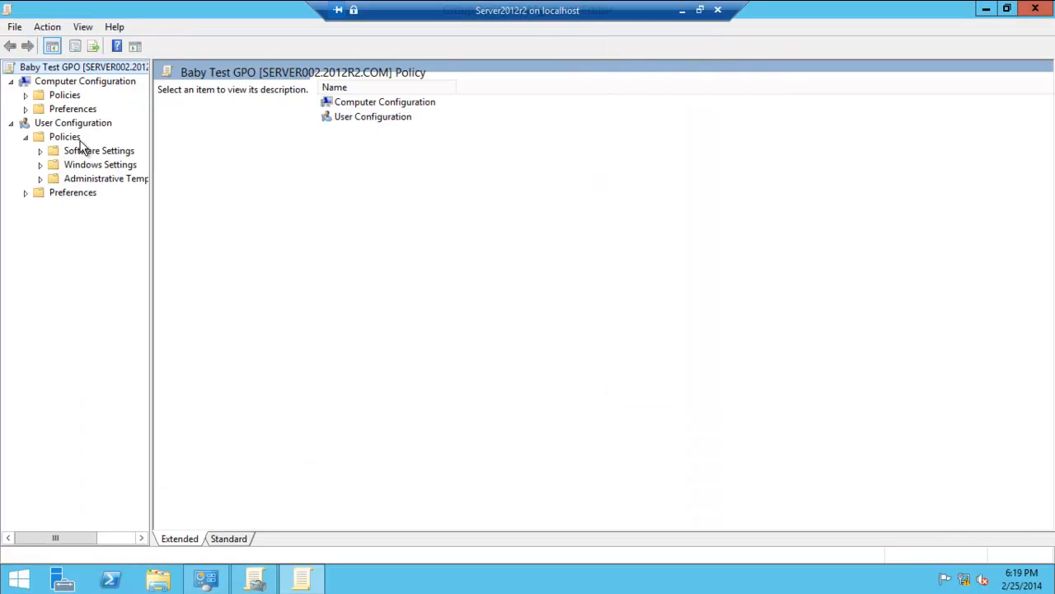
{"action": "mouse_move", "coordinate": [49, 174]}
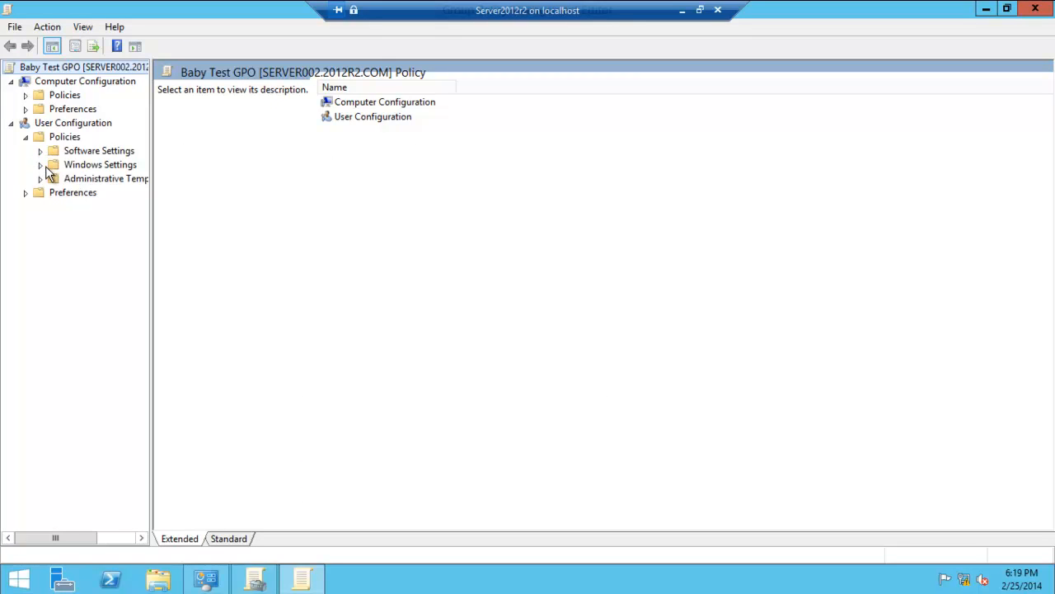
{"action": "mouse_move", "coordinate": [42, 174]}
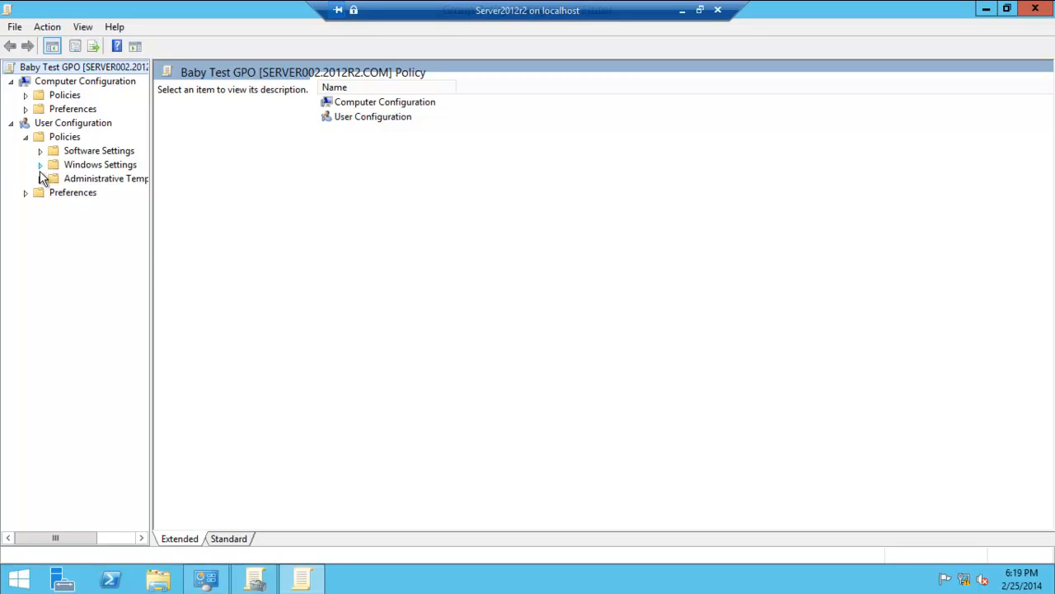
- Browse User Administrative Templates > Desktop and select 'Remove Recycle Bin icon from desktop'
{"action": "left_click", "coordinate": [40, 178]}
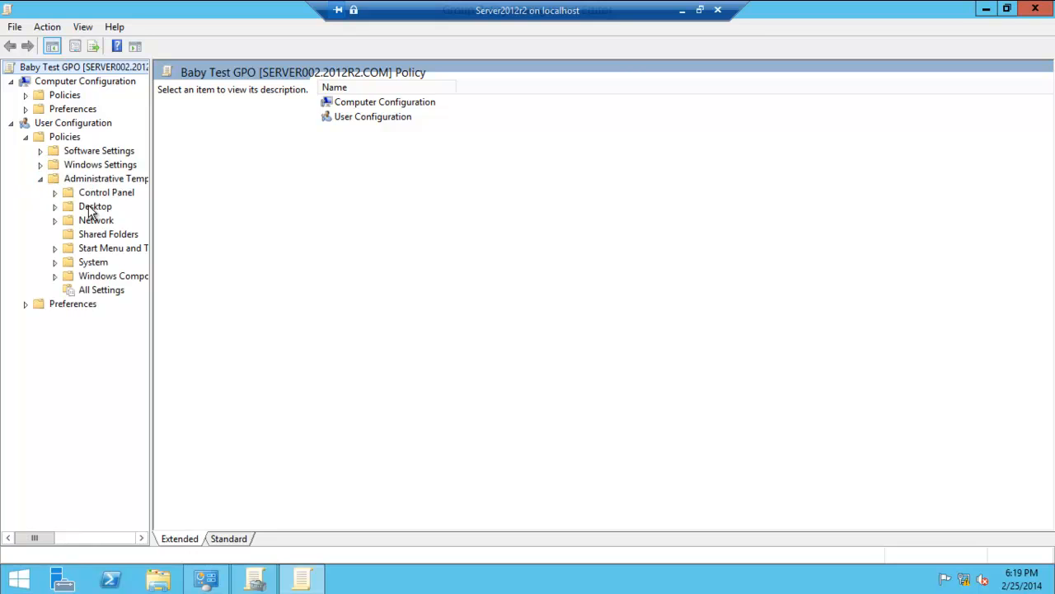
{"action": "left_click", "coordinate": [94, 206]}
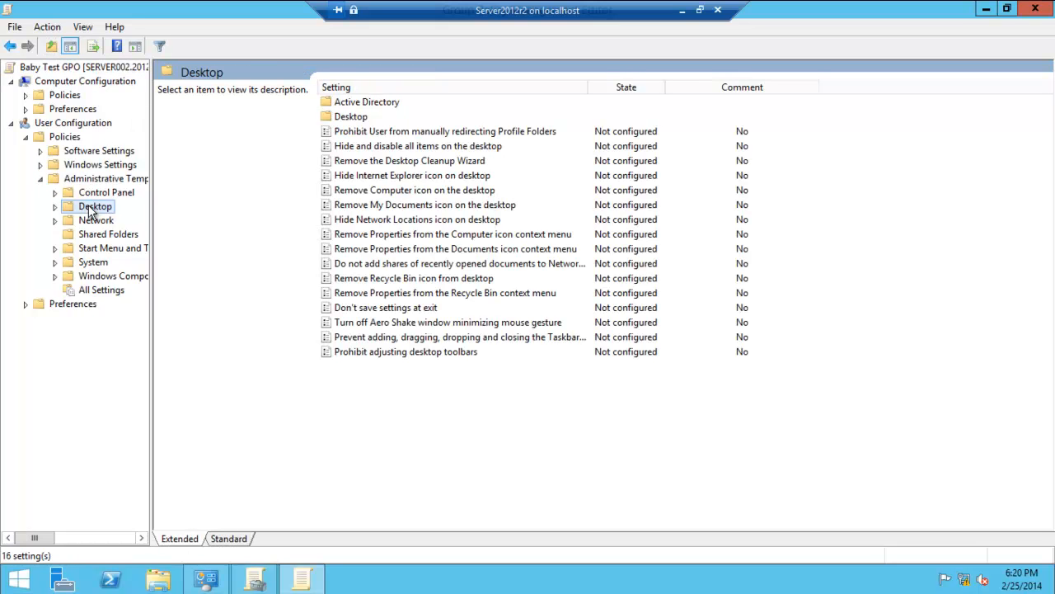
{"action": "mouse_move", "coordinate": [437, 287]}
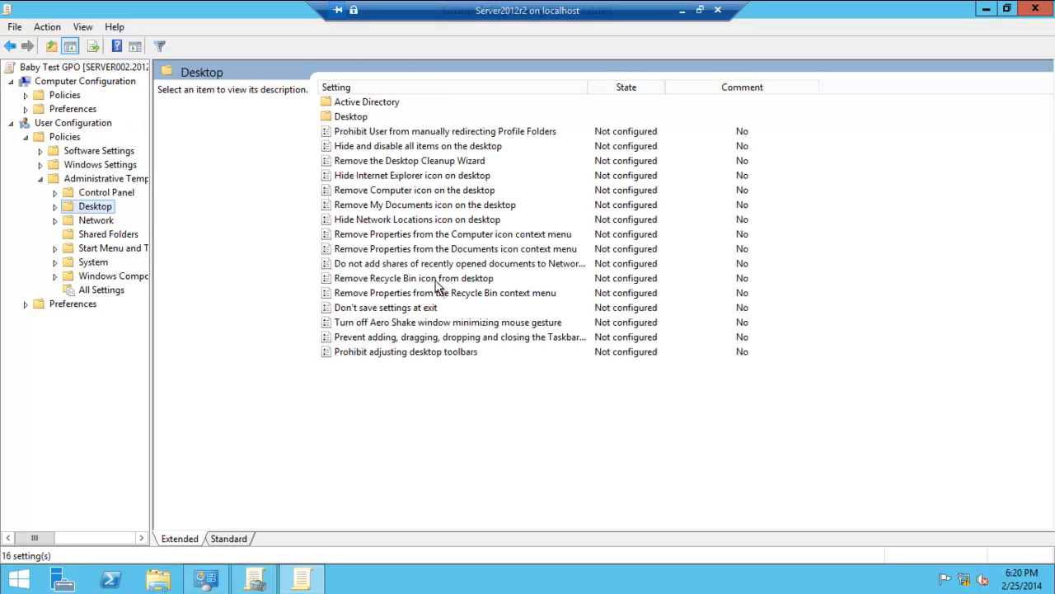
{"action": "left_click", "coordinate": [413, 278]}
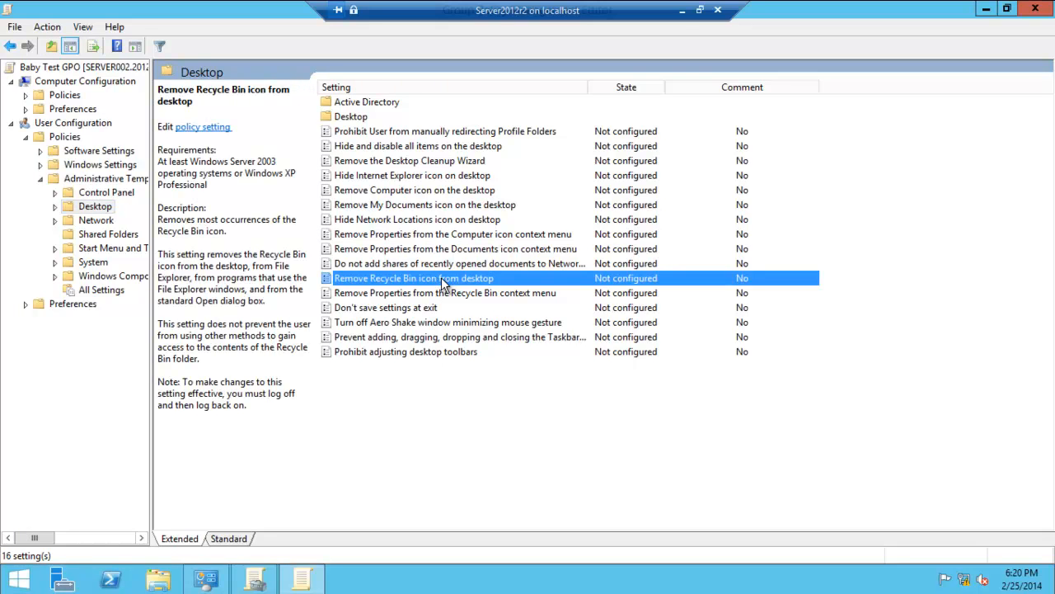
{"action": "left_click", "coordinate": [206, 579]}
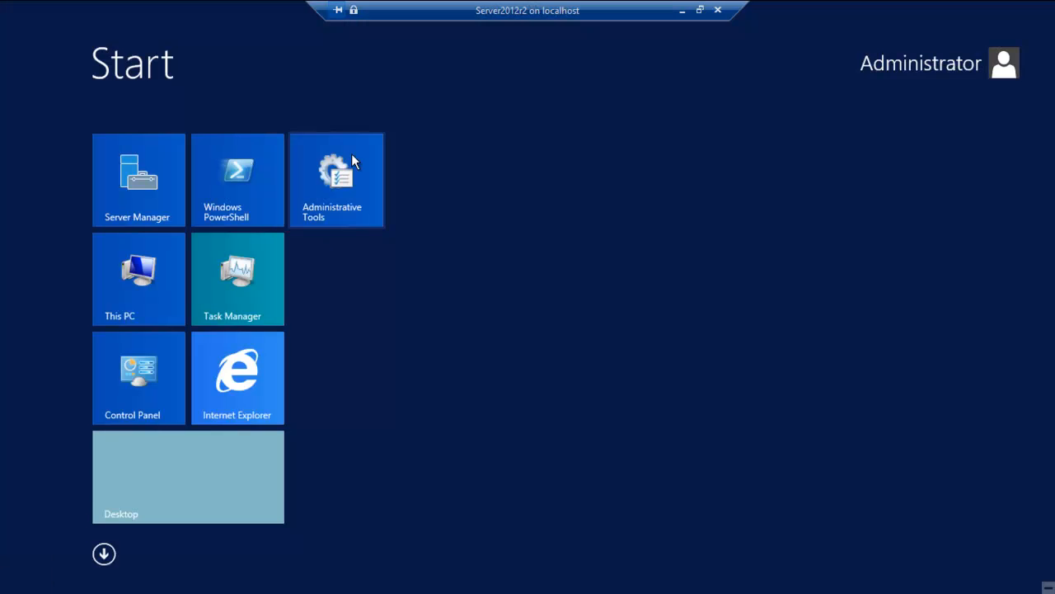
- Launch Active Directory Users and Computers from Administrative Tools to view the Baby Test OU
{"action": "left_click", "coordinate": [336, 179]}
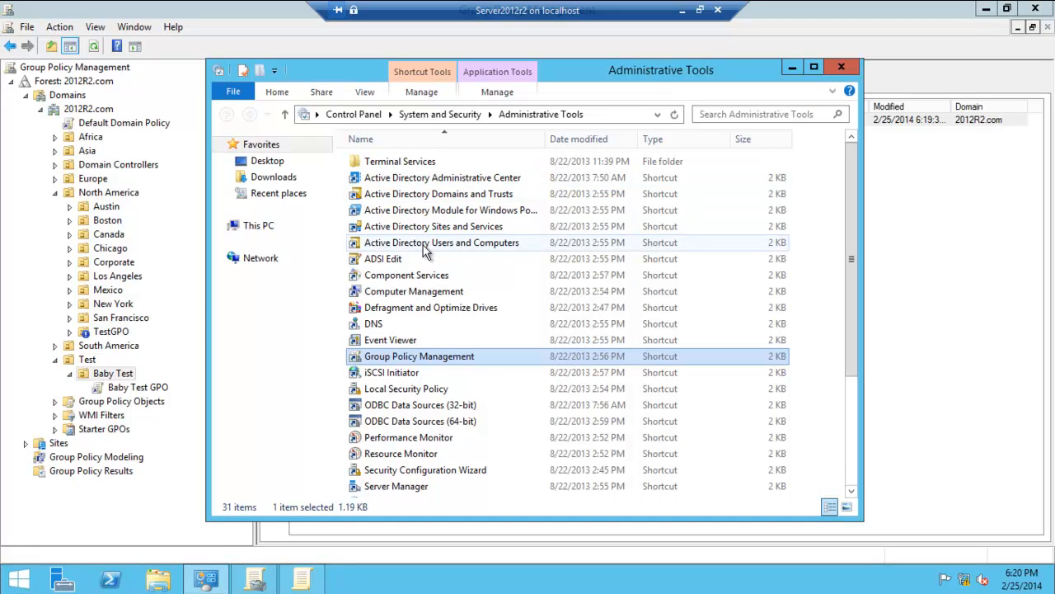
{"action": "left_click", "coordinate": [442, 243]}
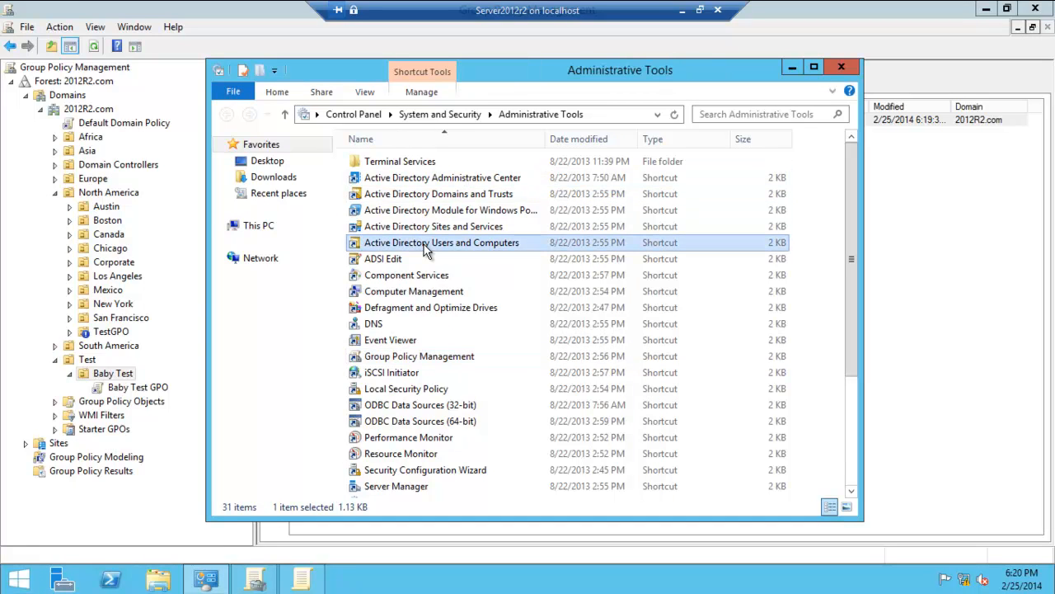
{"action": "double_click", "coordinate": [443, 242]}
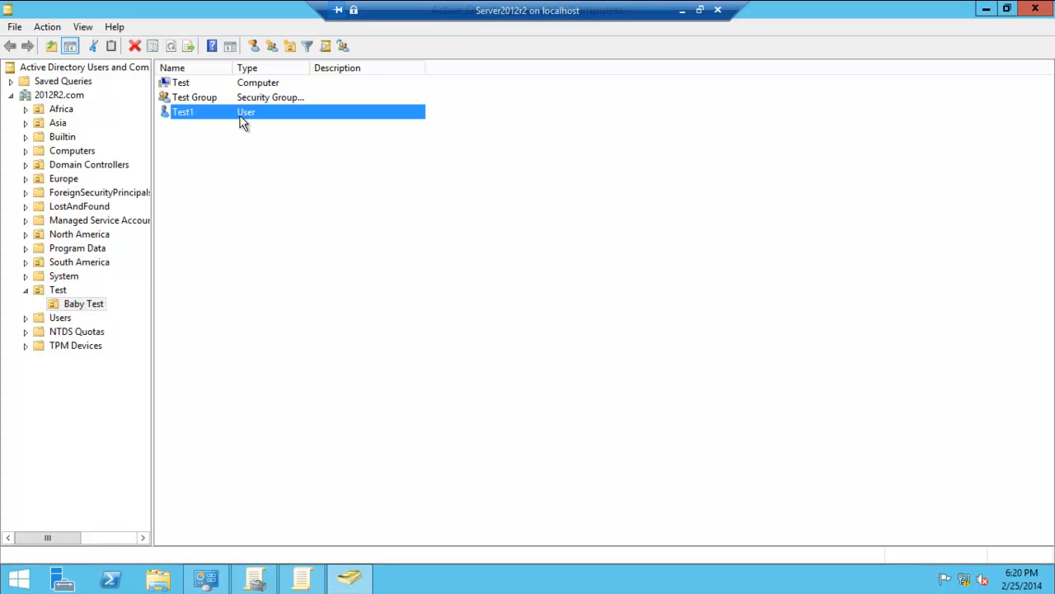
{"action": "mouse_move", "coordinate": [238, 140]}
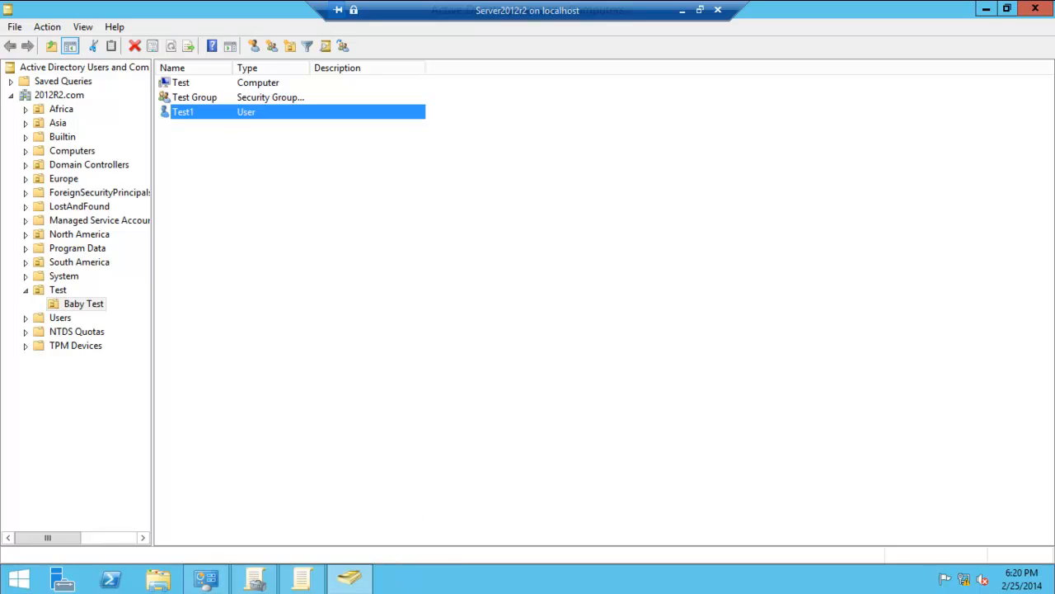
{"action": "mouse_move", "coordinate": [336, 216]}
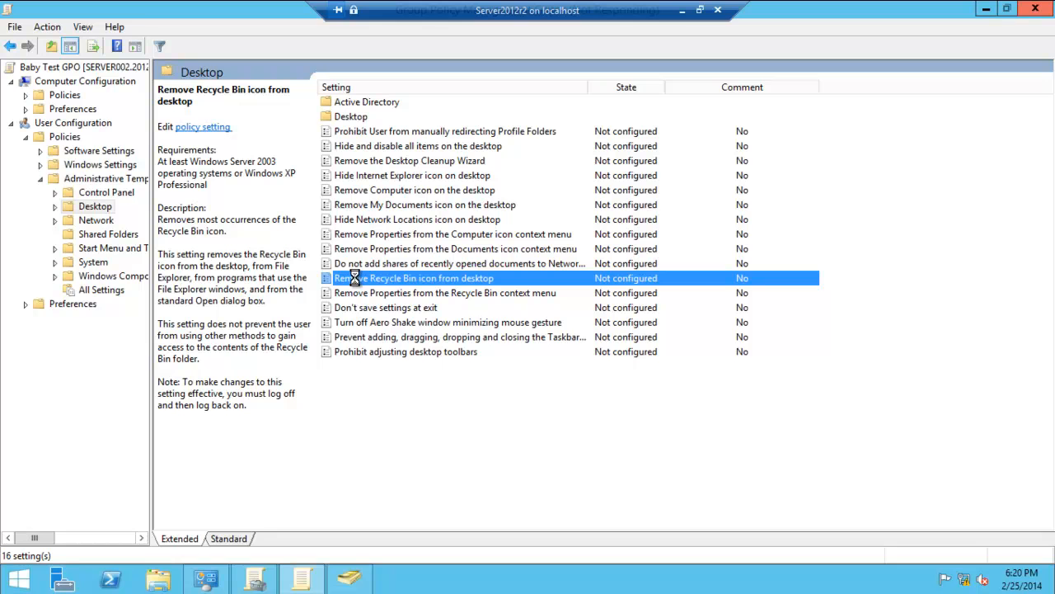
- Set the 'Remove Recycle Bin icon from desktop' policy to Enabled
{"action": "double_click", "coordinate": [412, 278]}
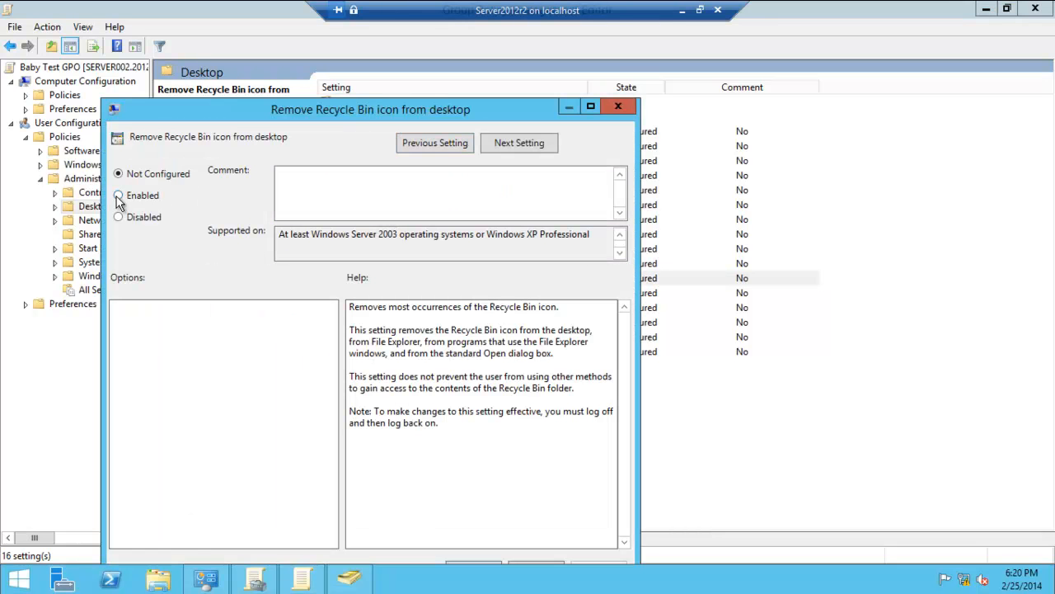
{"action": "left_click", "coordinate": [118, 195]}
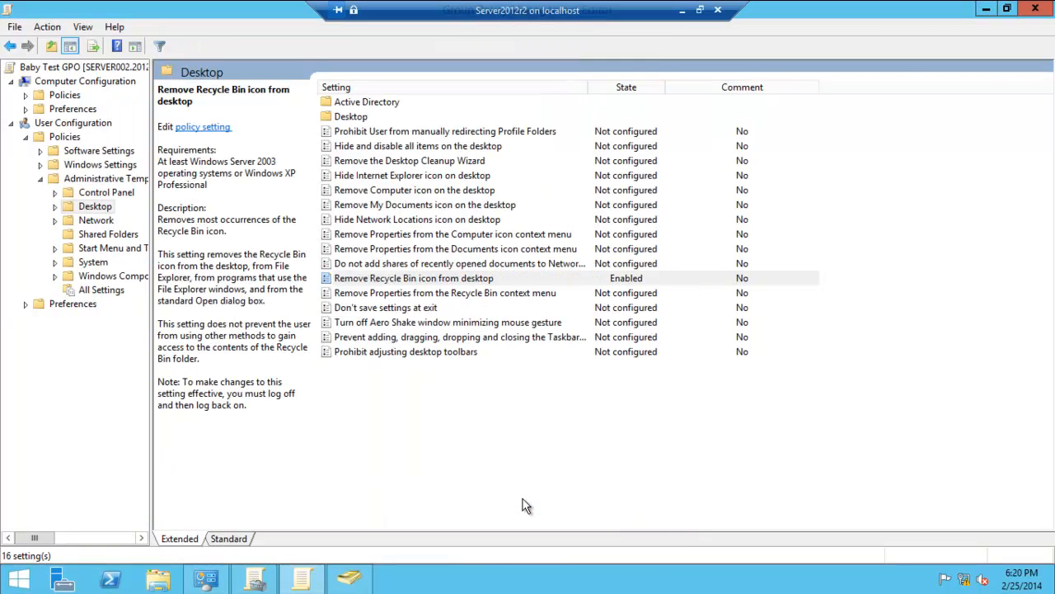
{"action": "left_click", "coordinate": [413, 278]}
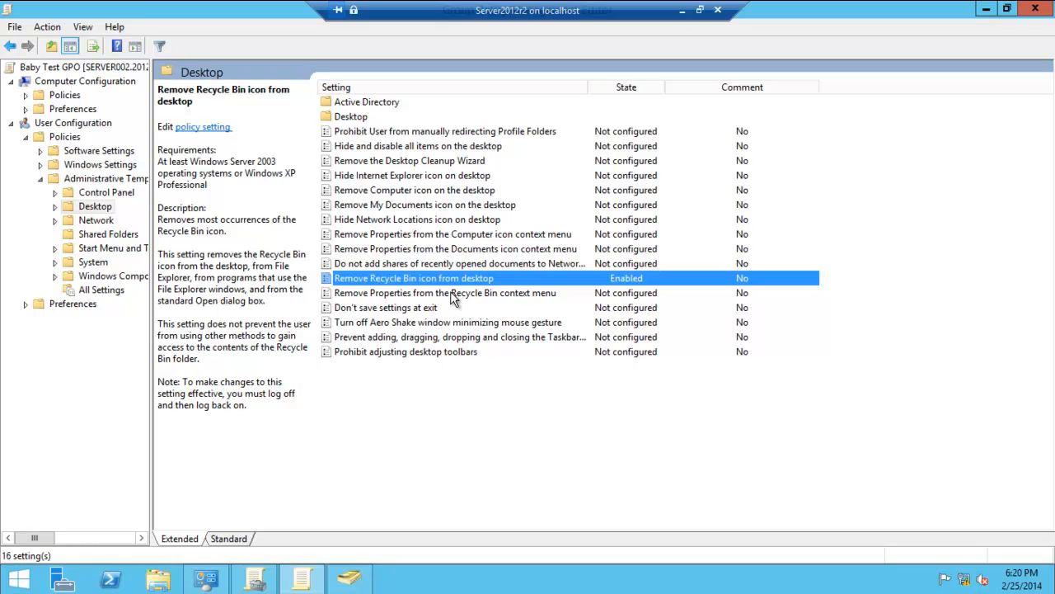
{"action": "mouse_move", "coordinate": [798, 539]}
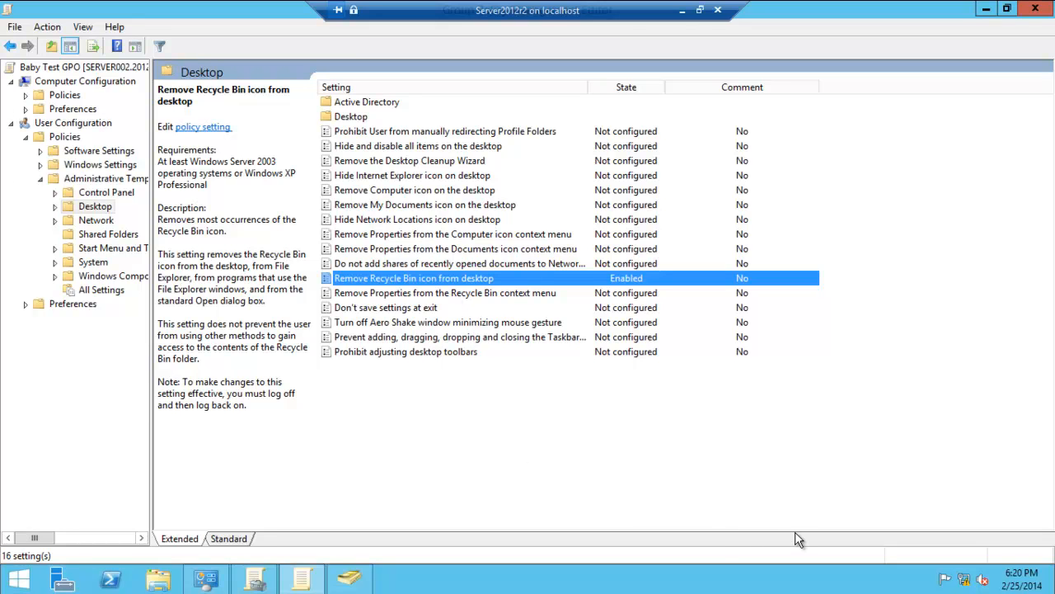
{"action": "mouse_move", "coordinate": [421, 284]}
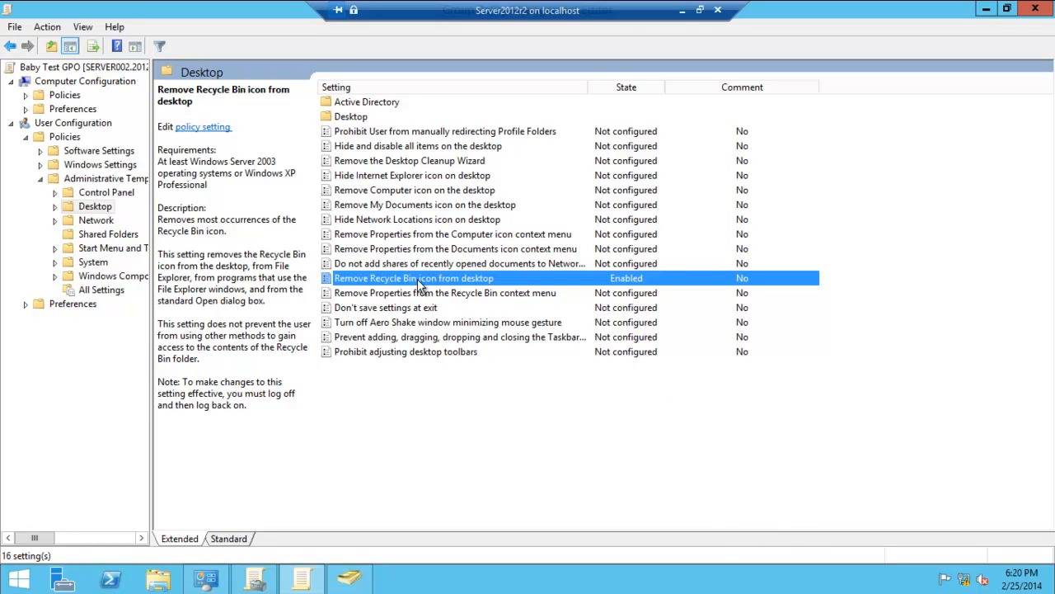
{"action": "mouse_move", "coordinate": [369, 283]}
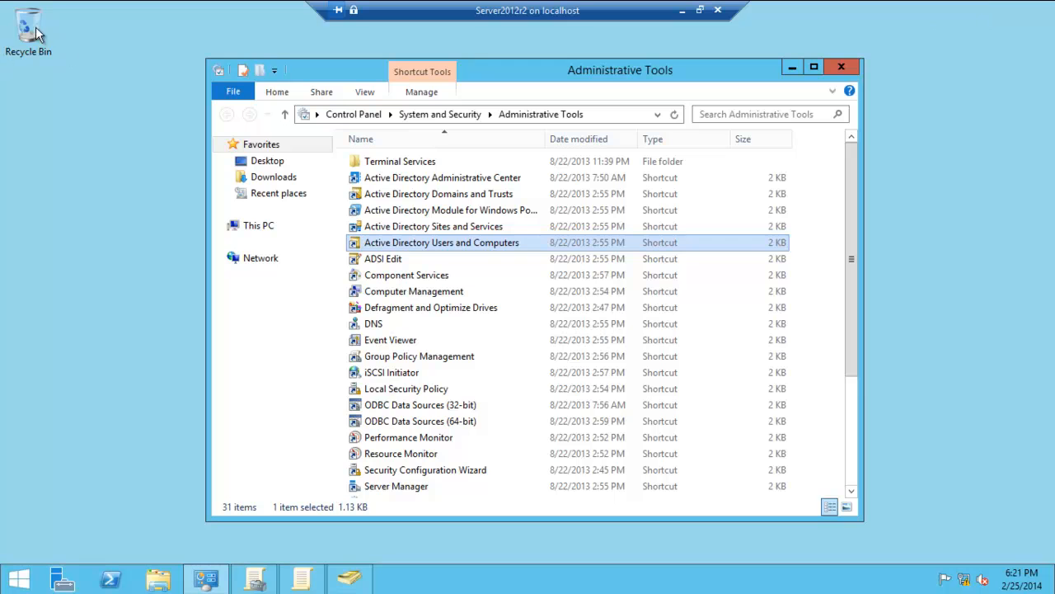
{"action": "mouse_move", "coordinate": [108, 474]}
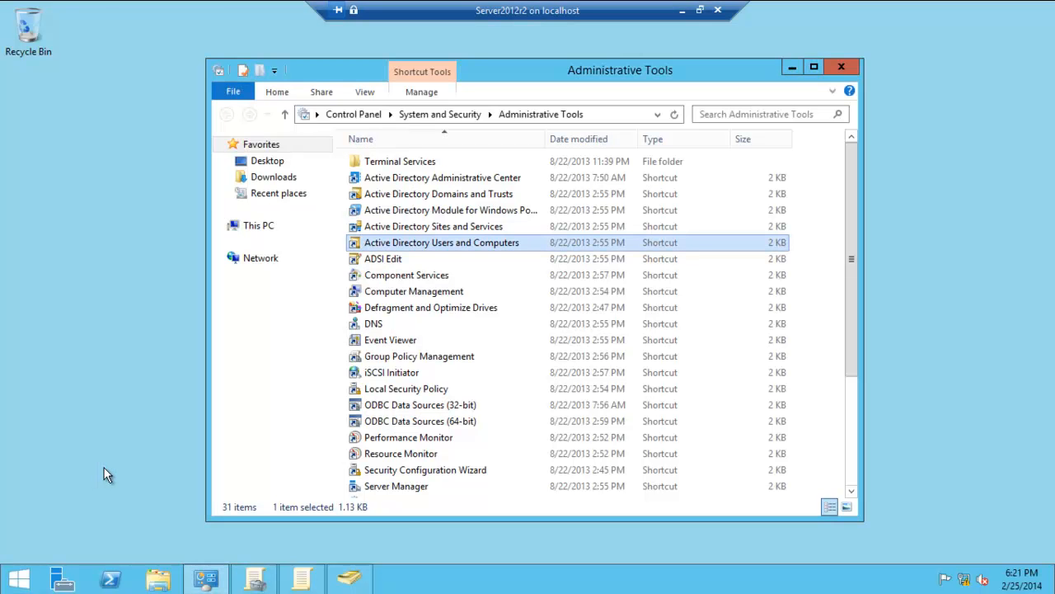